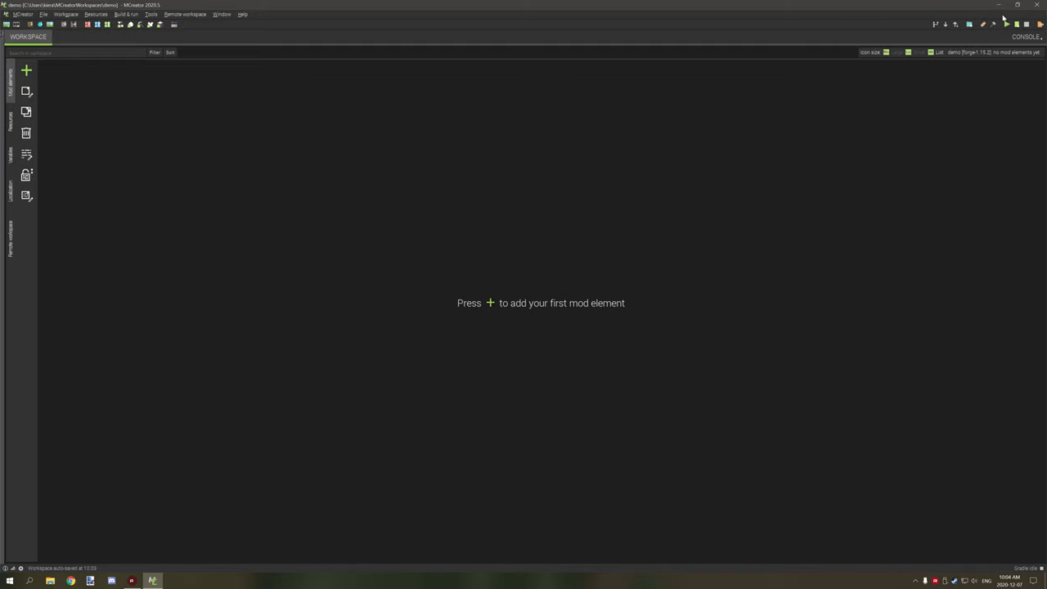
{"action": "mouse_move", "coordinate": [748, 111]}
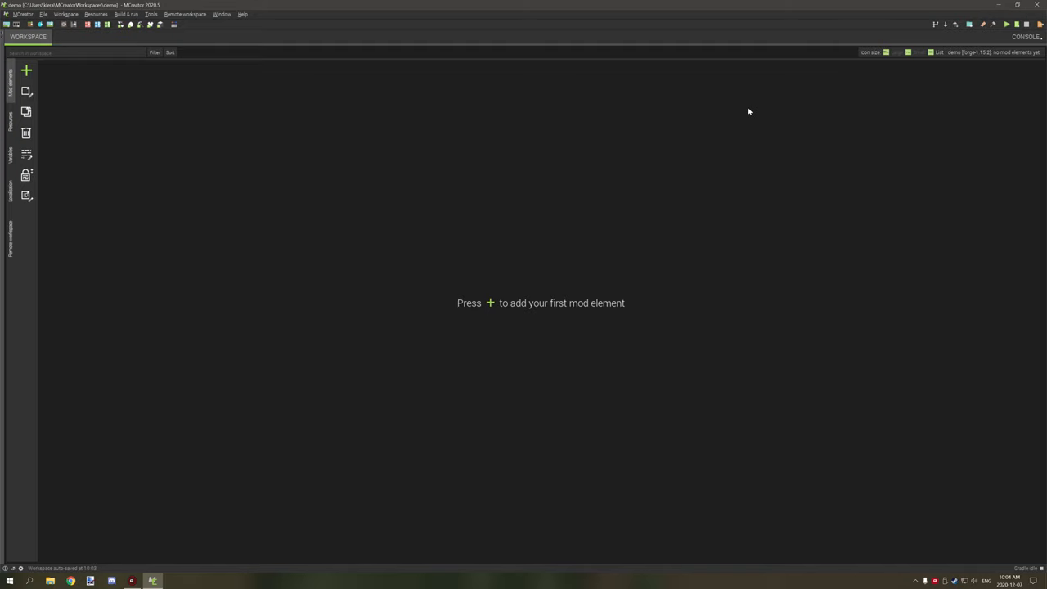
{"action": "mouse_move", "coordinate": [694, 123]}
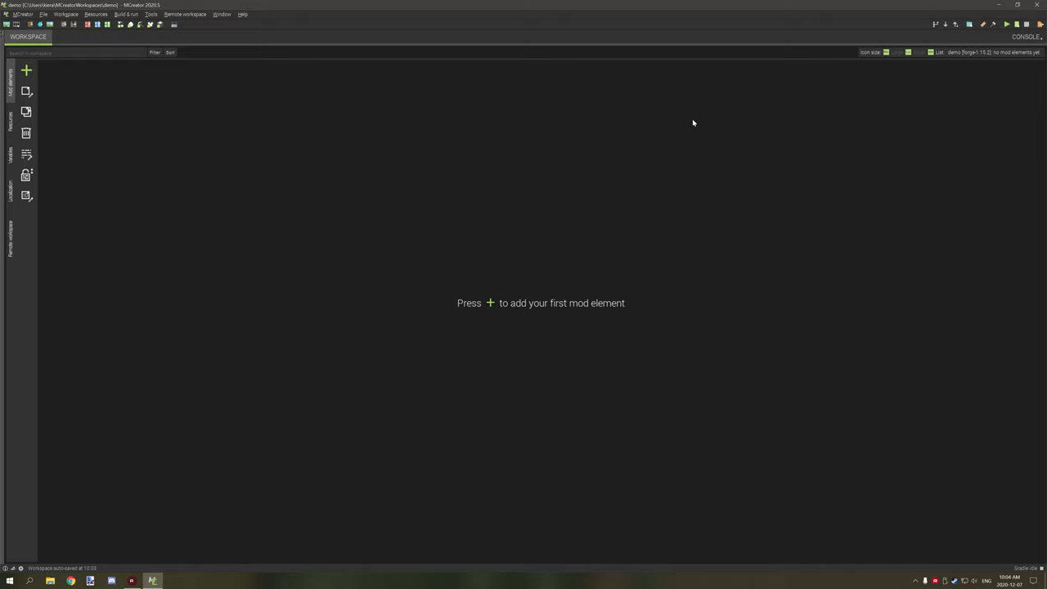
{"action": "mouse_move", "coordinate": [568, 150]}
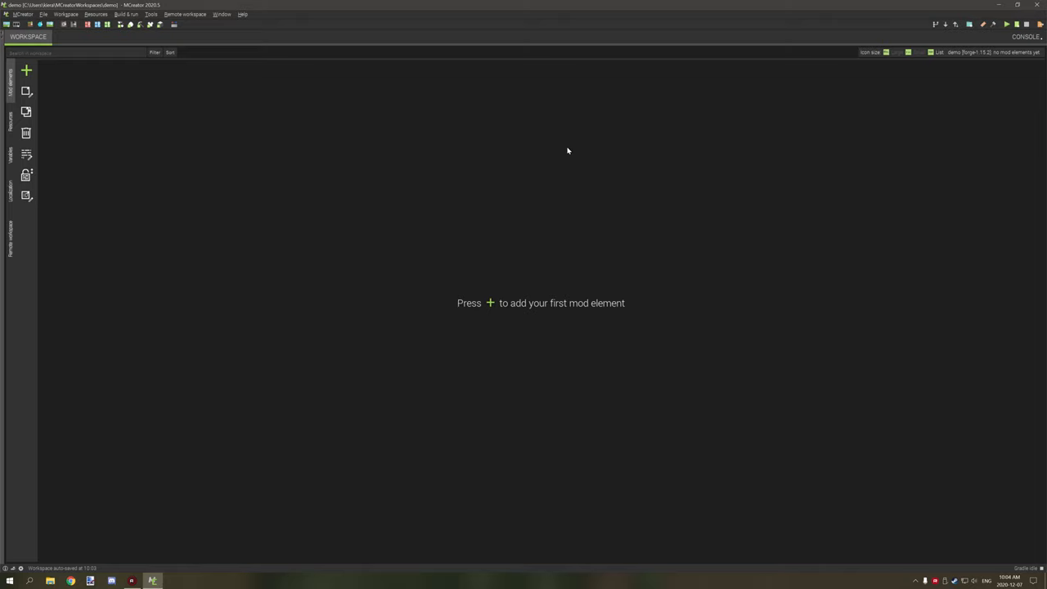
{"action": "mouse_move", "coordinate": [563, 145]}
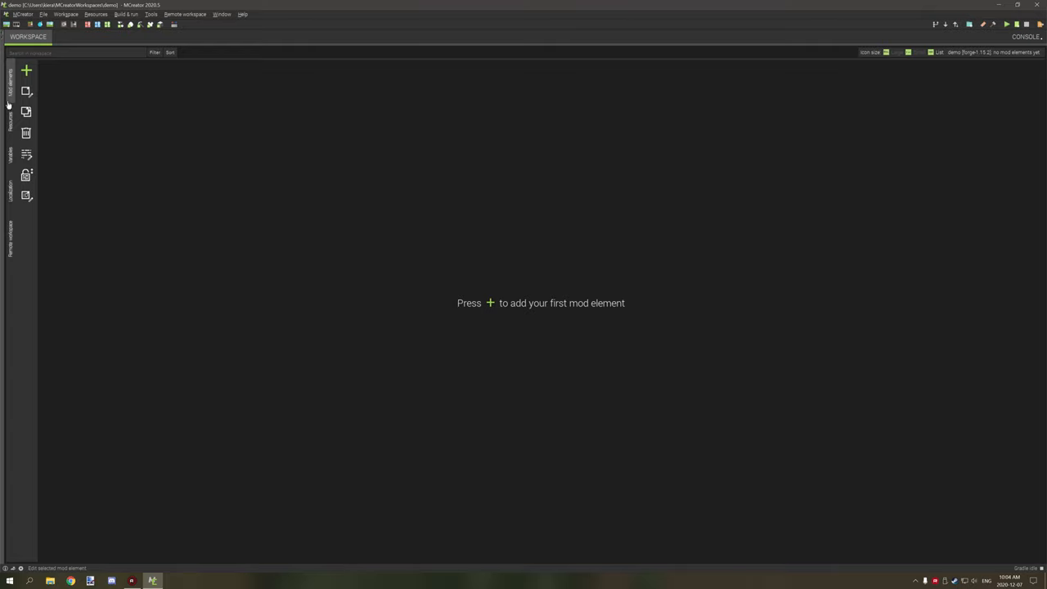
Browse the Resources and Localization sections, dismiss the remote workspace setup, and reach Workspace settings.
{"action": "left_click", "coordinate": [9, 114]}
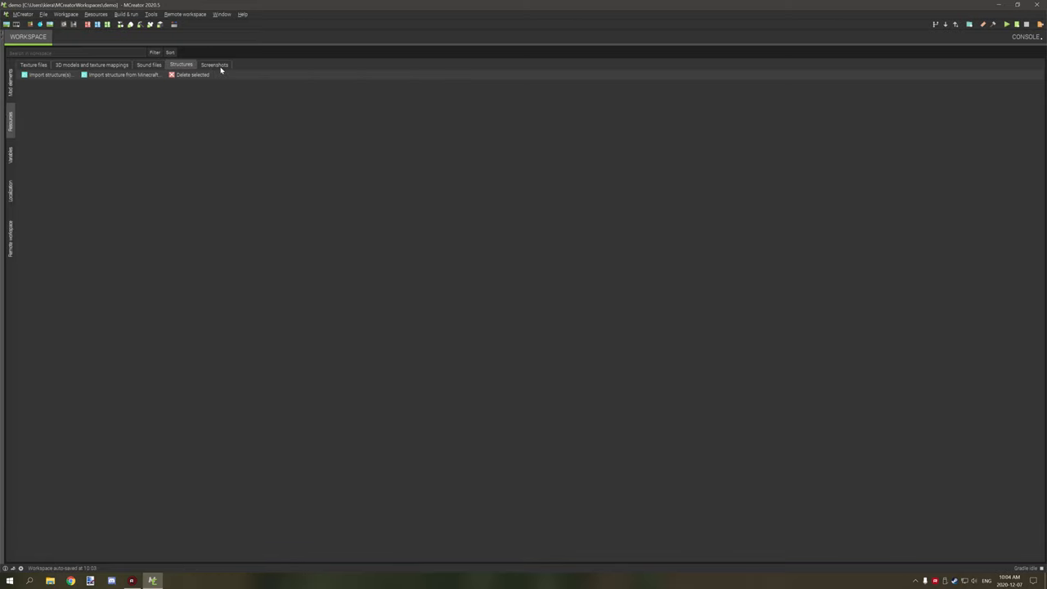
{"action": "left_click", "coordinate": [10, 78]}
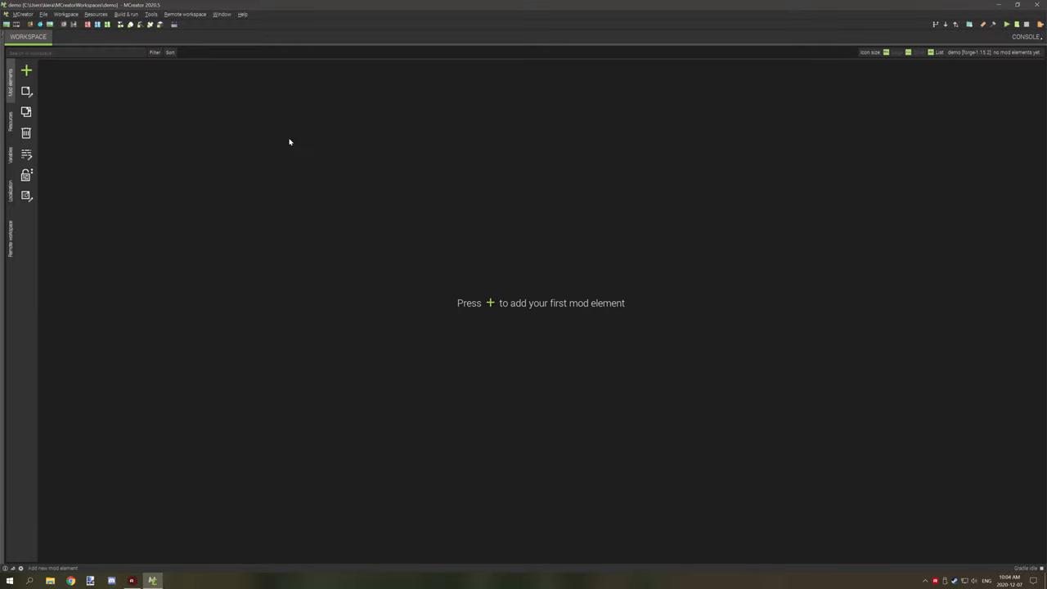
{"action": "left_click", "coordinate": [10, 118]}
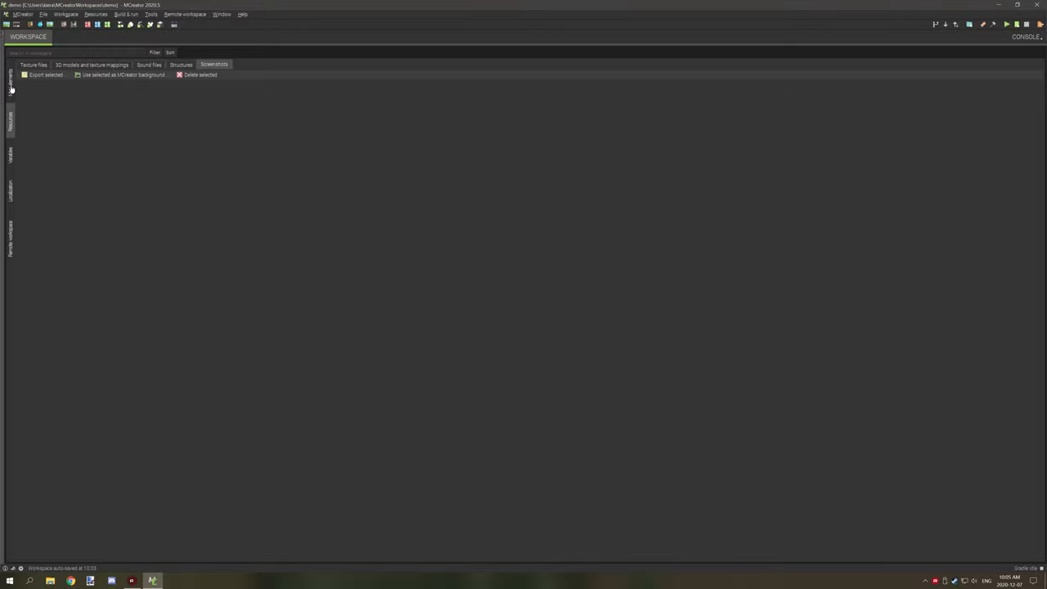
{"action": "left_click", "coordinate": [9, 152]}
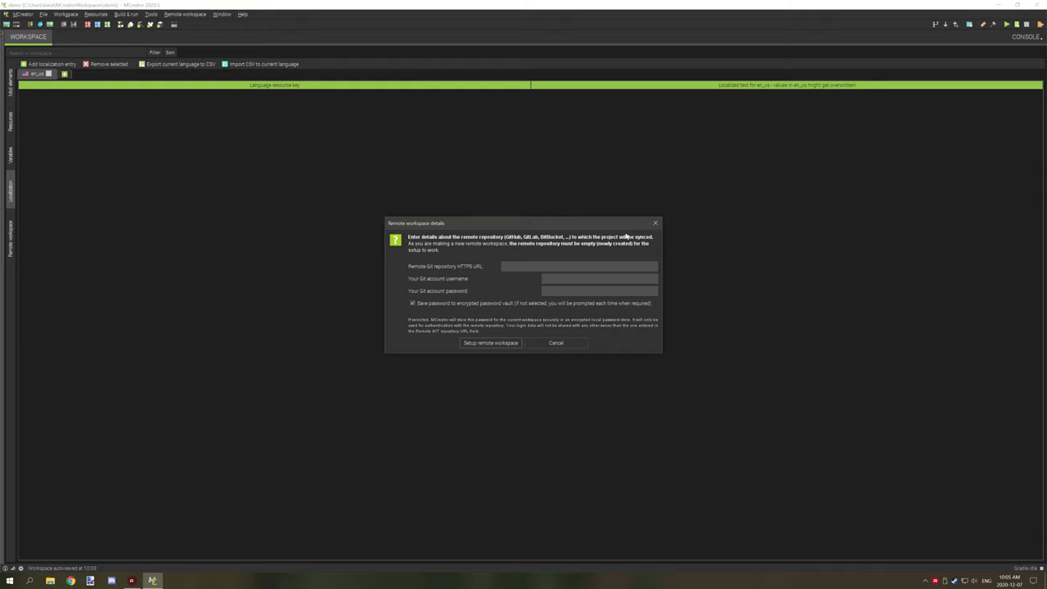
{"action": "left_click", "coordinate": [556, 343]}
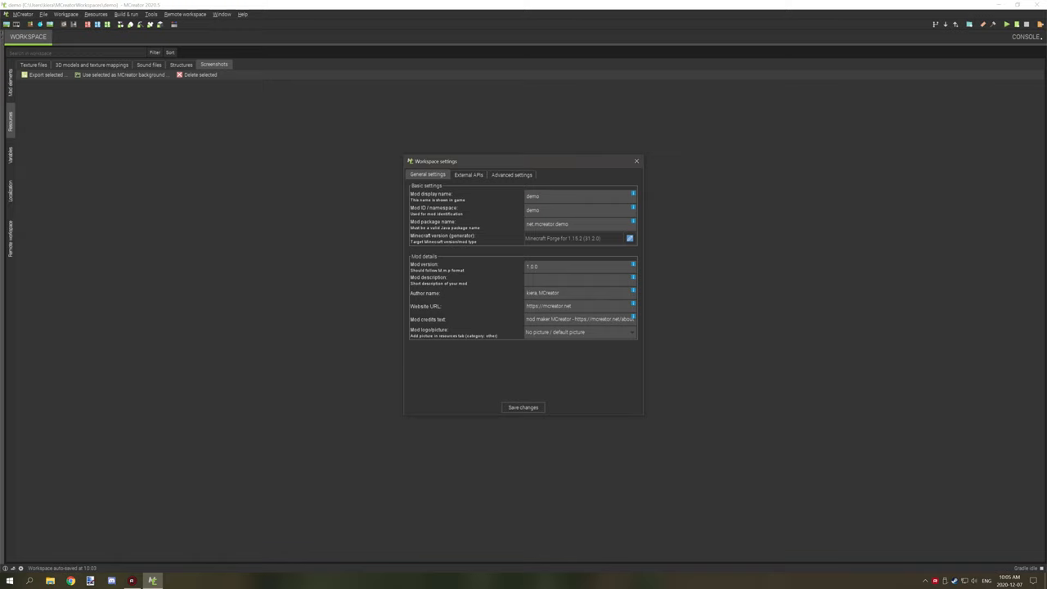
Replace the mod's author name with North in the workspace settings.
{"action": "double_click", "coordinate": [542, 293]}
{"action": "type", "text": "Nor"}
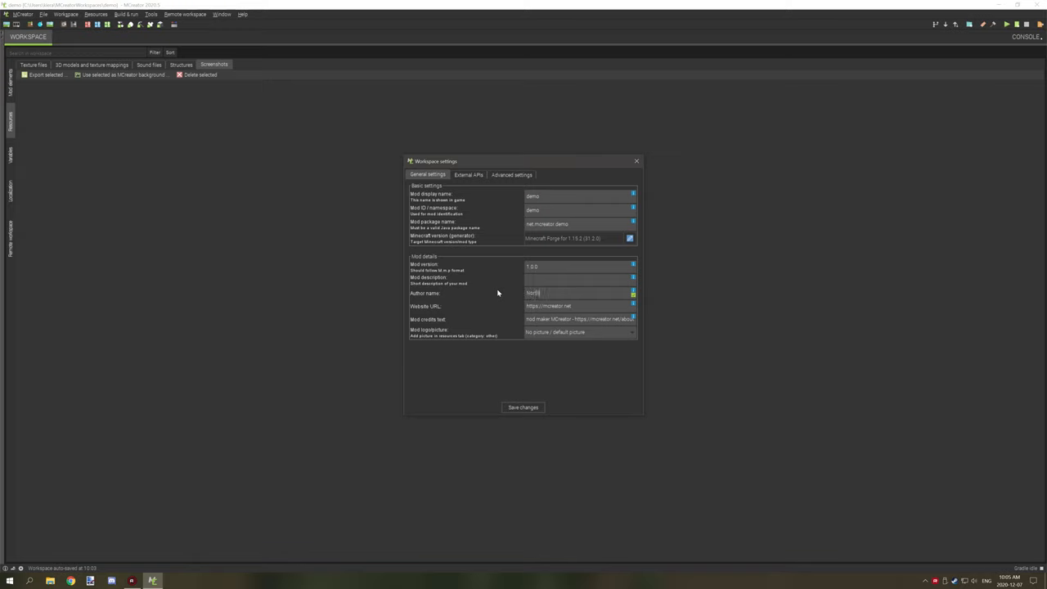
{"action": "triple_click", "coordinate": [560, 305]}
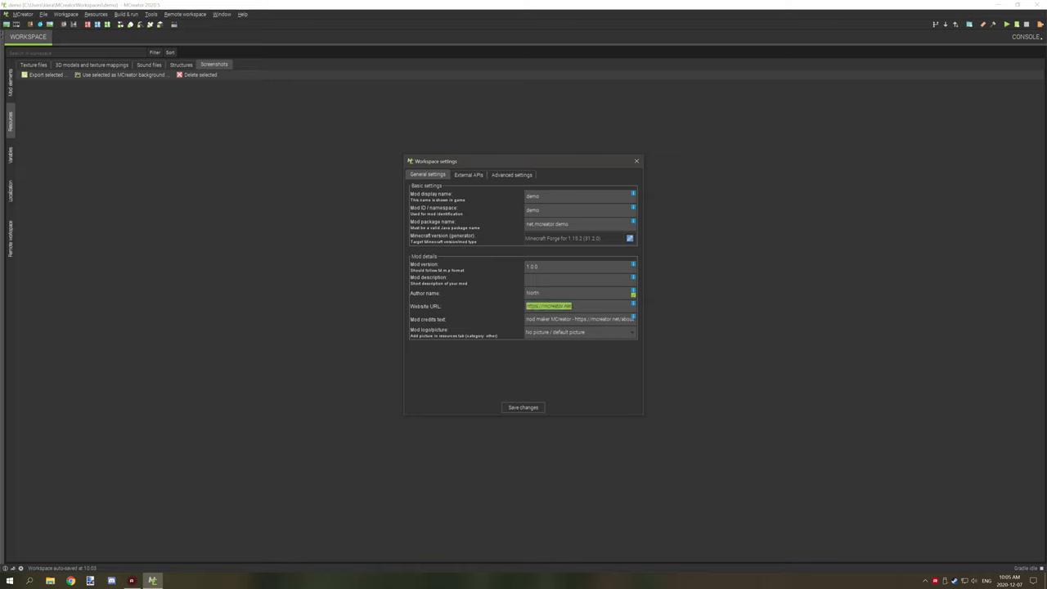
{"action": "left_click", "coordinate": [579, 332]}
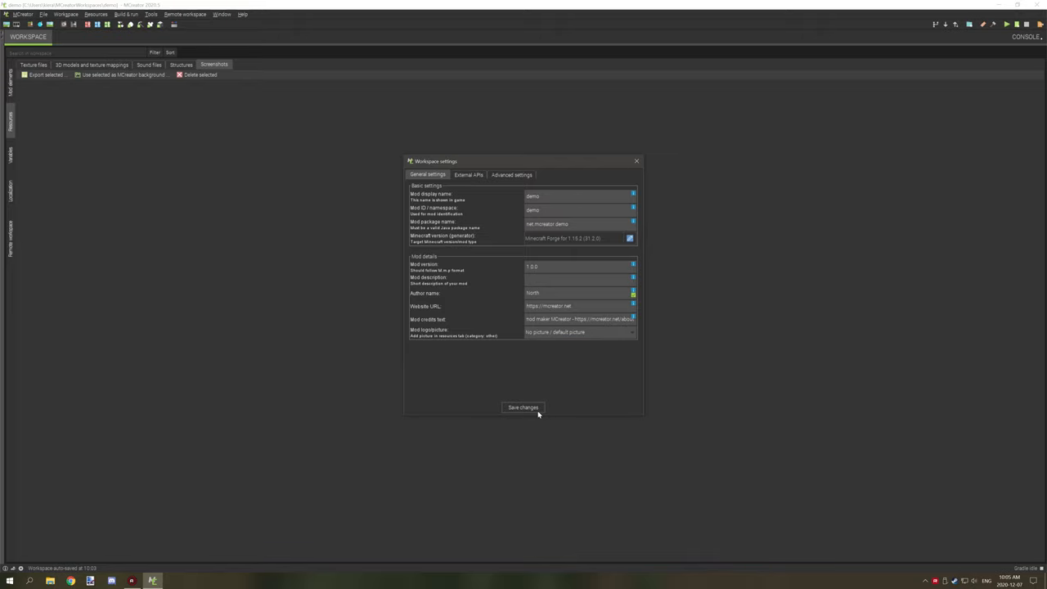
Save the author change and import pack.png as a mob/GUI/logo texture.
{"action": "left_click", "coordinate": [523, 408]}
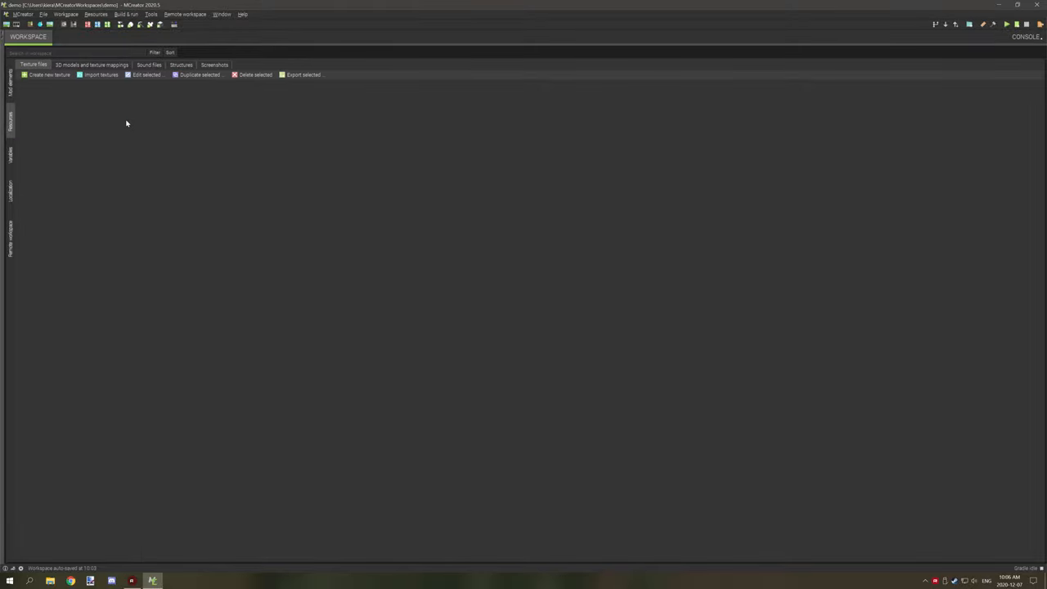
{"action": "mouse_move", "coordinate": [145, 111]}
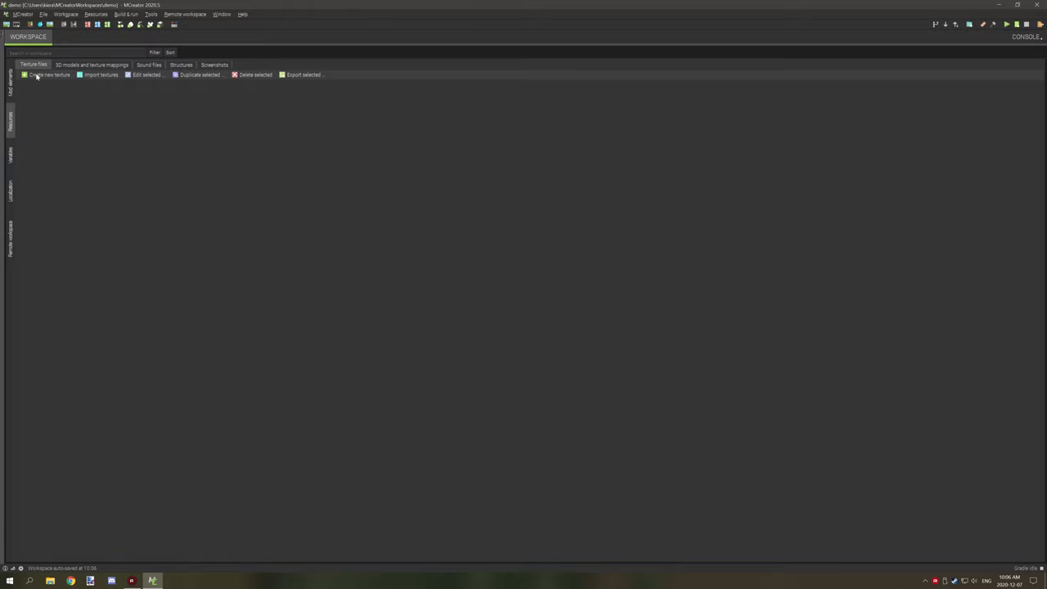
{"action": "mouse_move", "coordinate": [117, 73]}
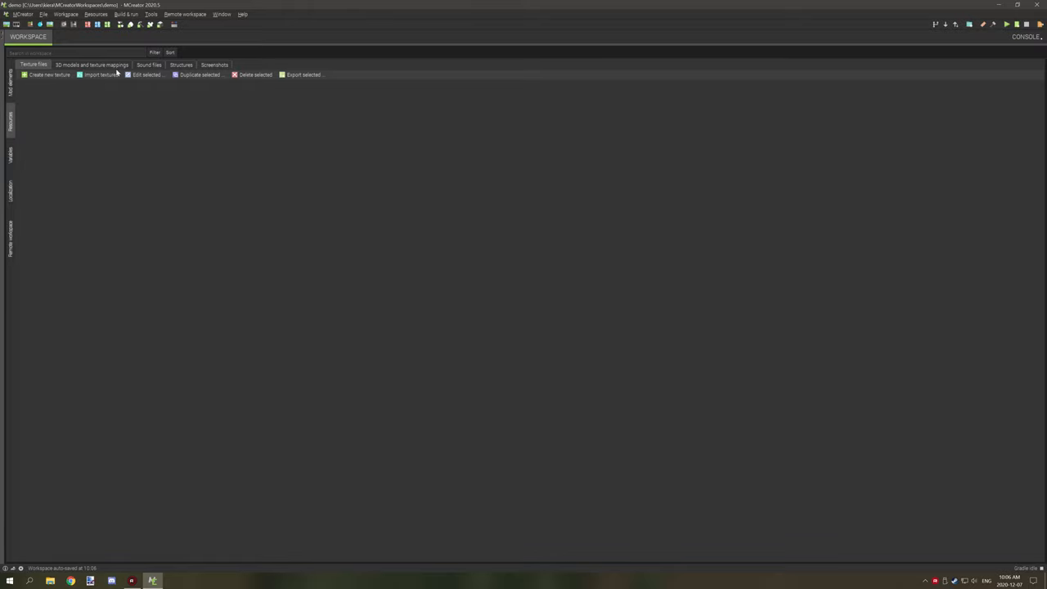
{"action": "left_click", "coordinate": [99, 74]}
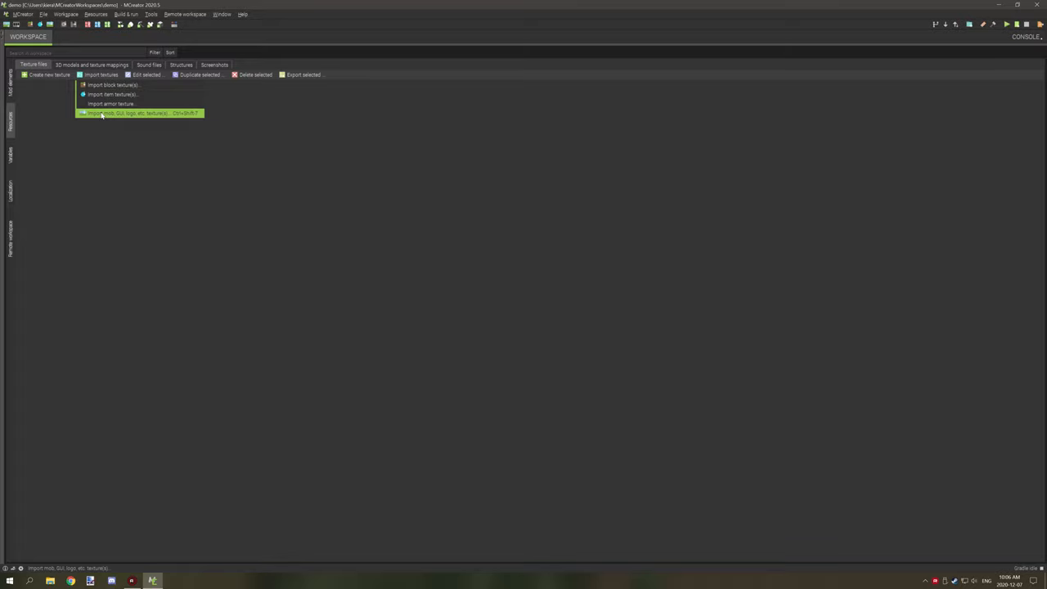
{"action": "mouse_move", "coordinate": [137, 113]}
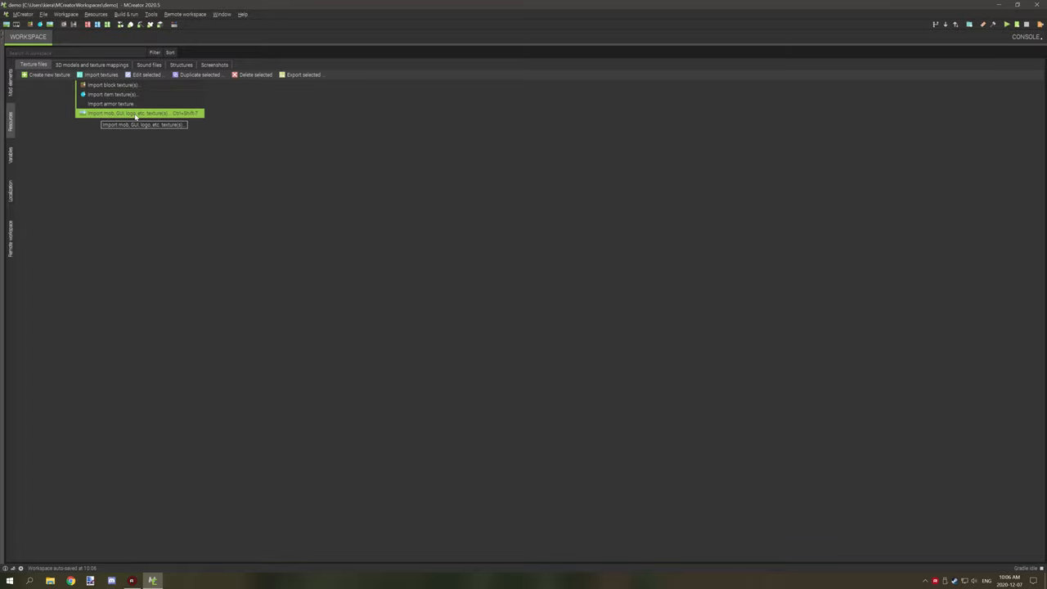
{"action": "left_click", "coordinate": [123, 113]}
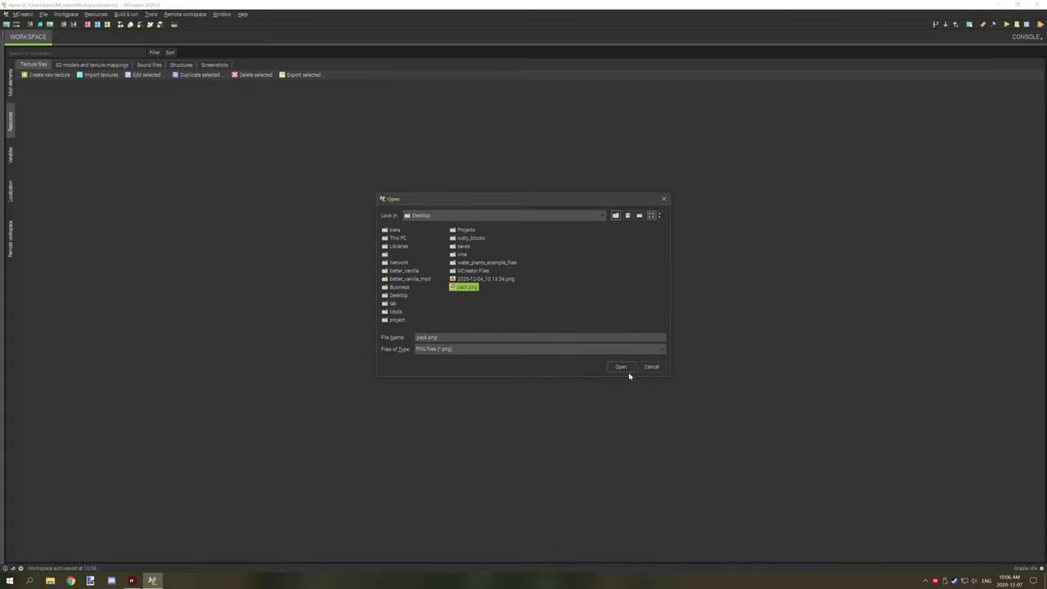
{"action": "left_click", "coordinate": [620, 367]}
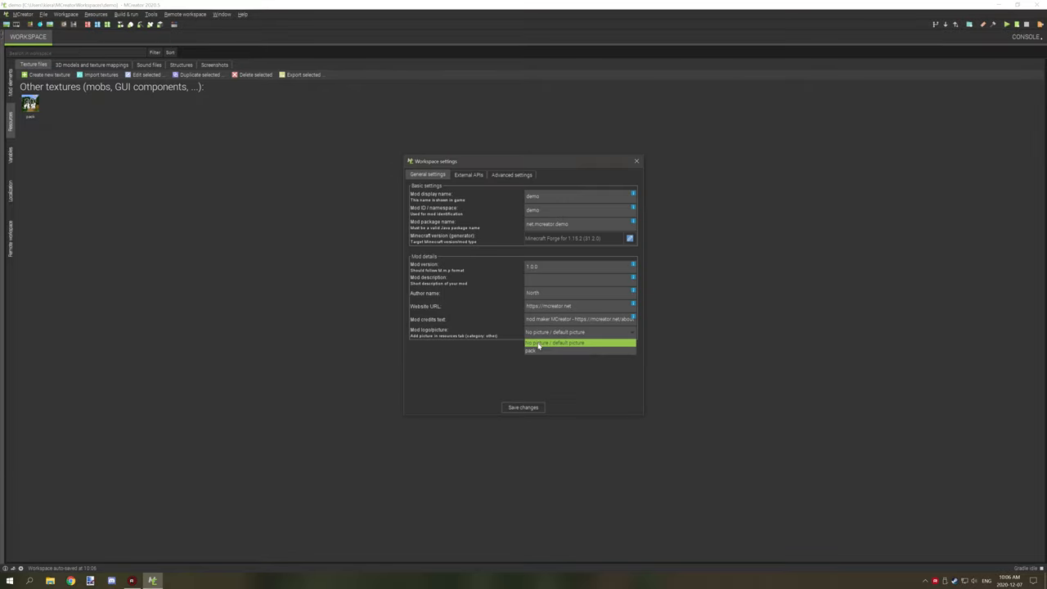
Set the mod logo picture to the imported pack texture and save the workspace settings.
{"action": "left_click", "coordinate": [531, 351]}
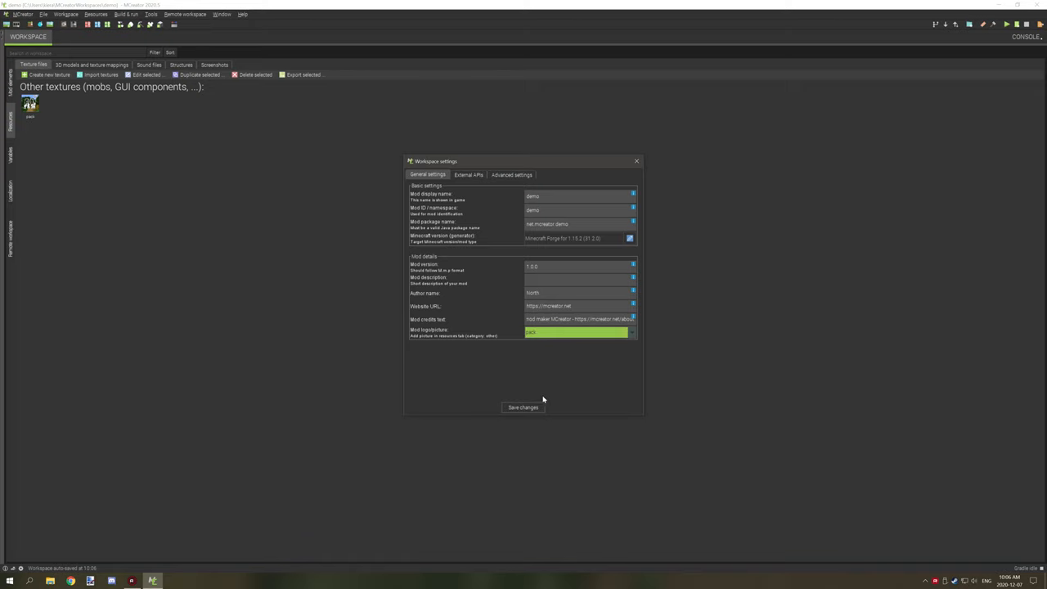
{"action": "mouse_move", "coordinate": [524, 317]}
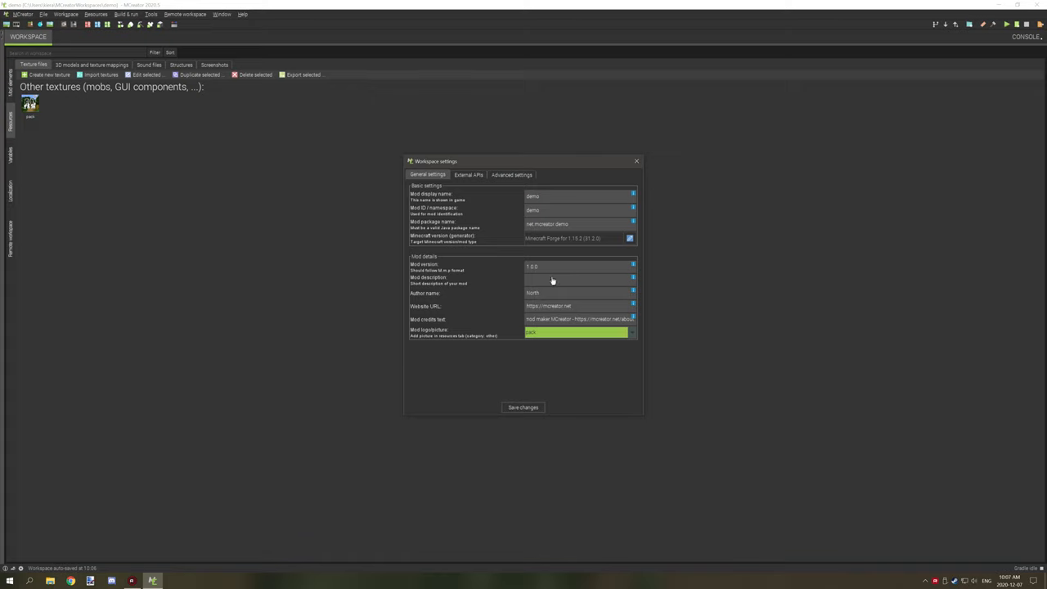
{"action": "mouse_move", "coordinate": [560, 377]}
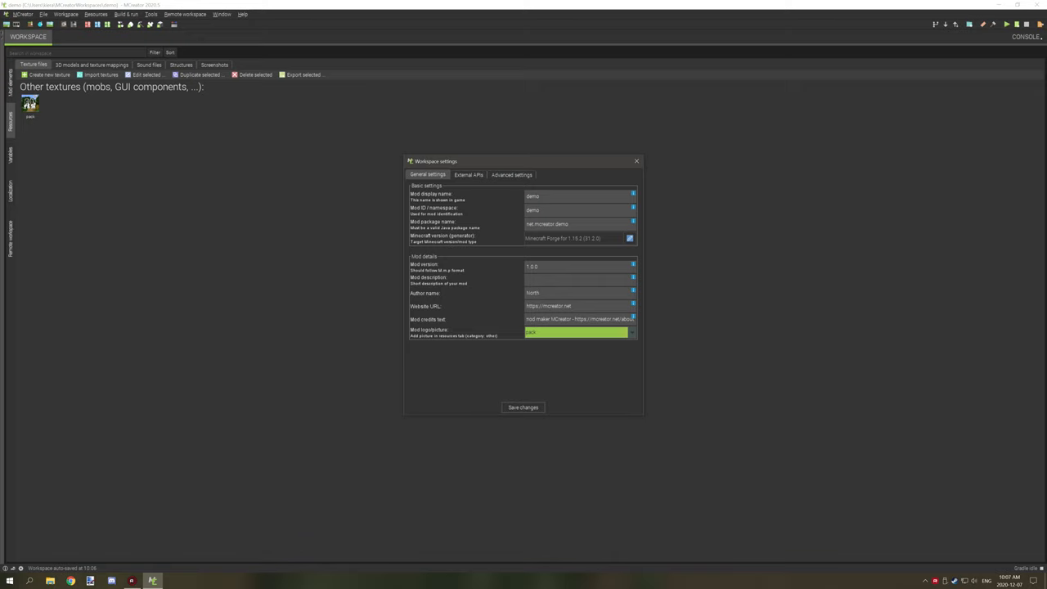
{"action": "mouse_move", "coordinate": [487, 286]}
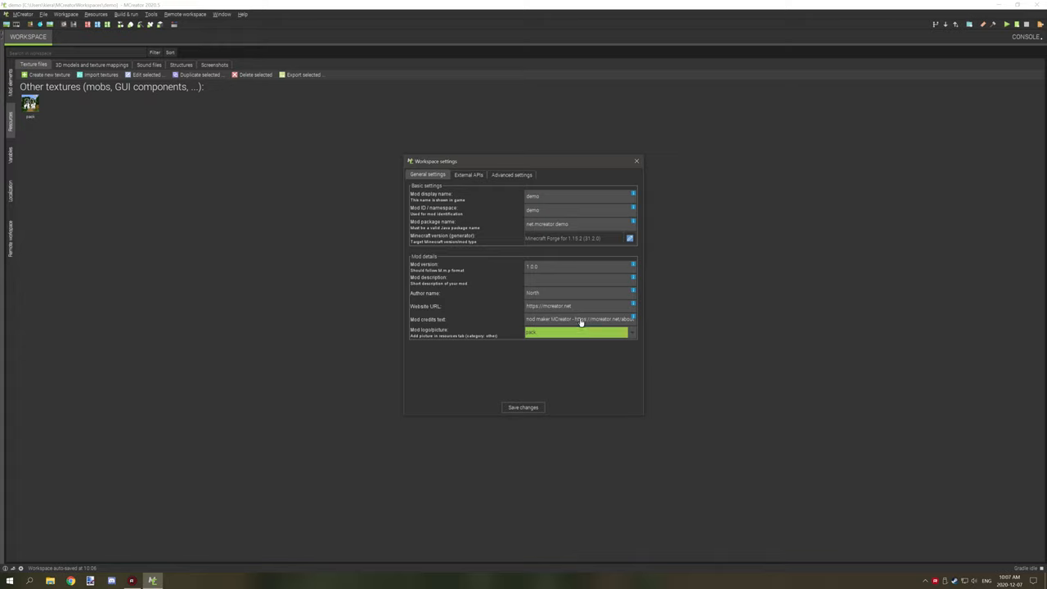
{"action": "left_click", "coordinate": [636, 161]}
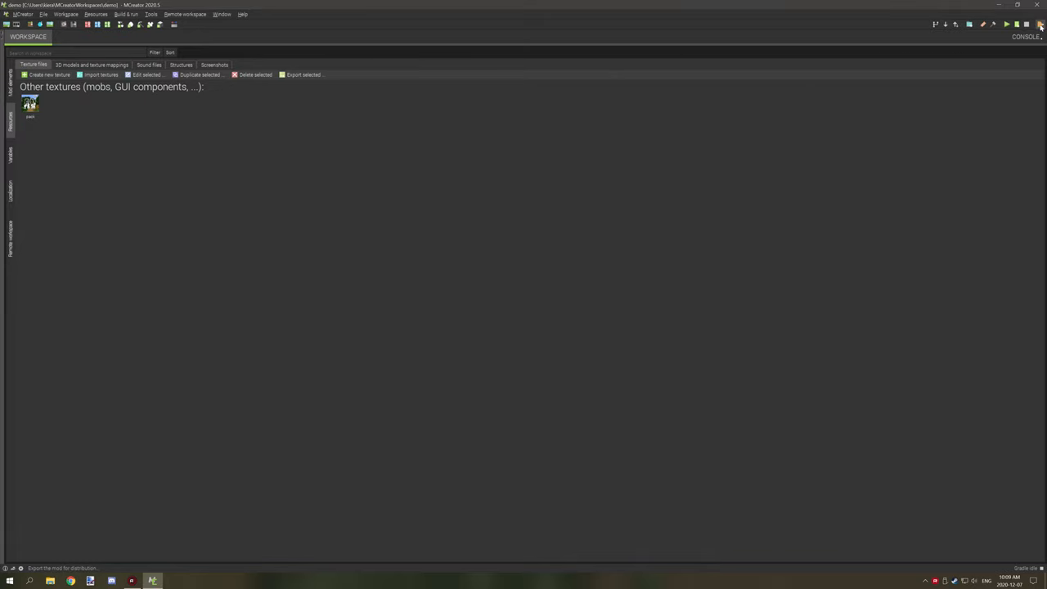
{"action": "mouse_move", "coordinate": [1040, 24]}
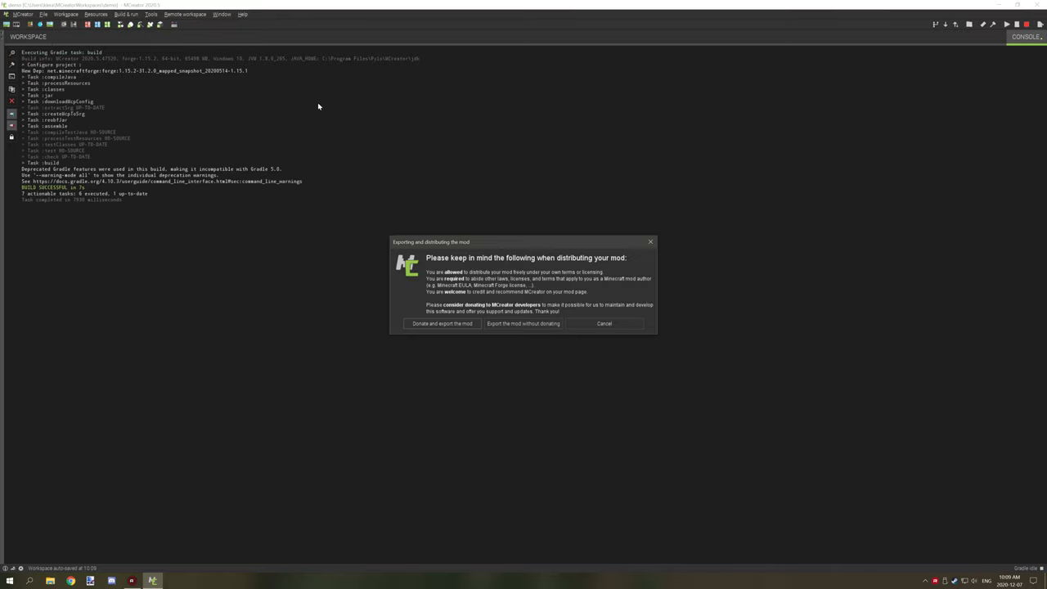
{"action": "mouse_move", "coordinate": [523, 324]}
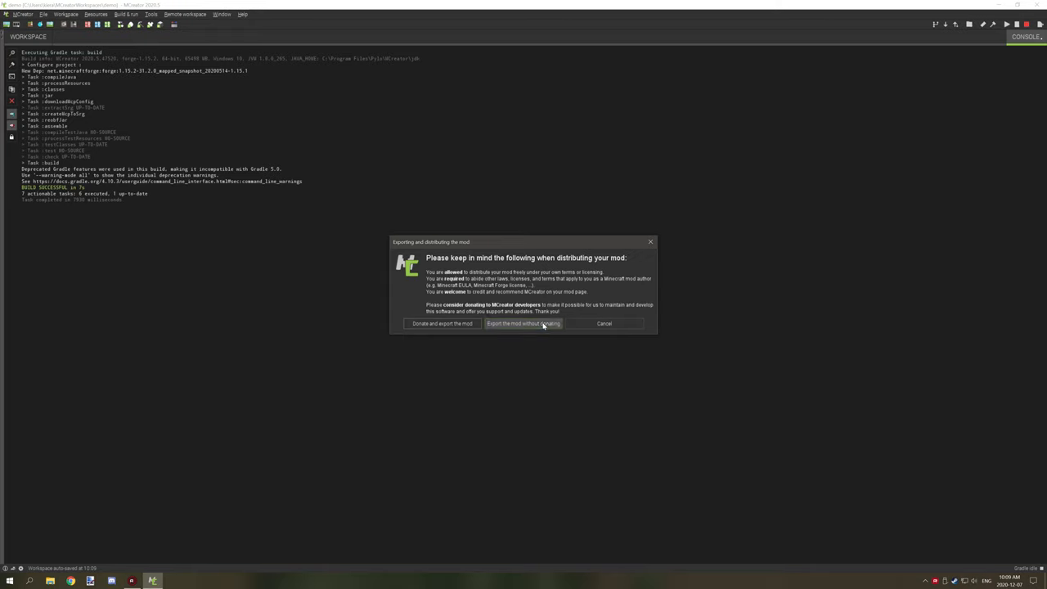
Export the mod without donating as Demo.jar saved to the Desktop.
{"action": "left_click", "coordinate": [523, 323]}
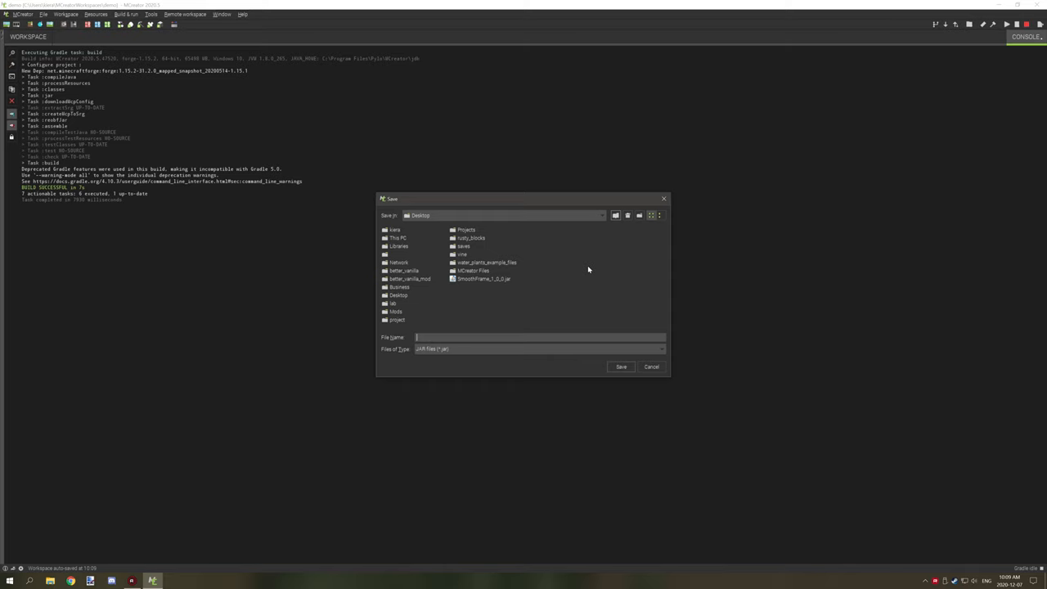
{"action": "type", "text": "Demo"}
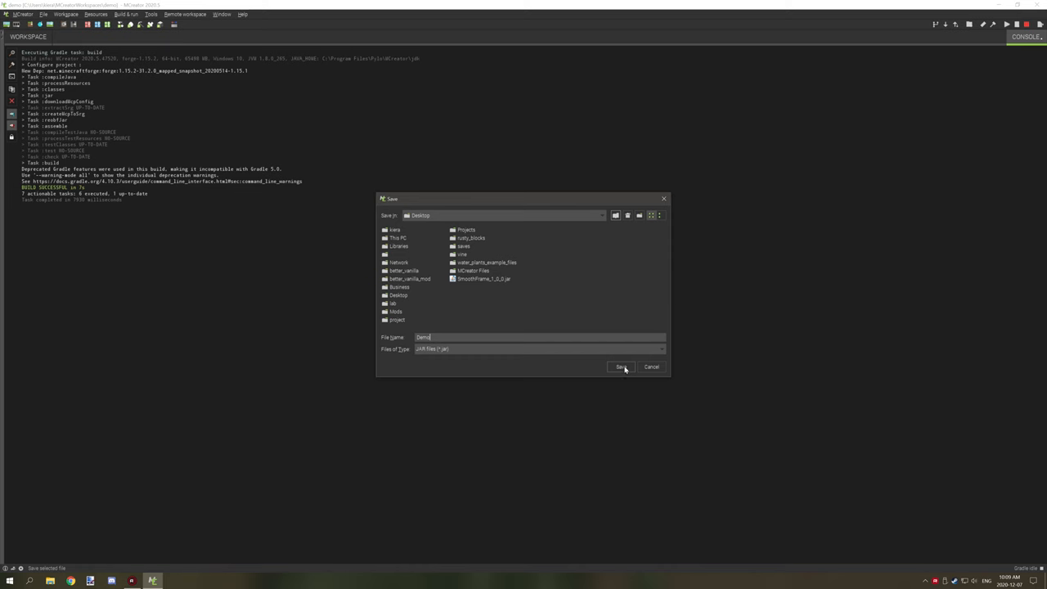
{"action": "left_click", "coordinate": [621, 367]}
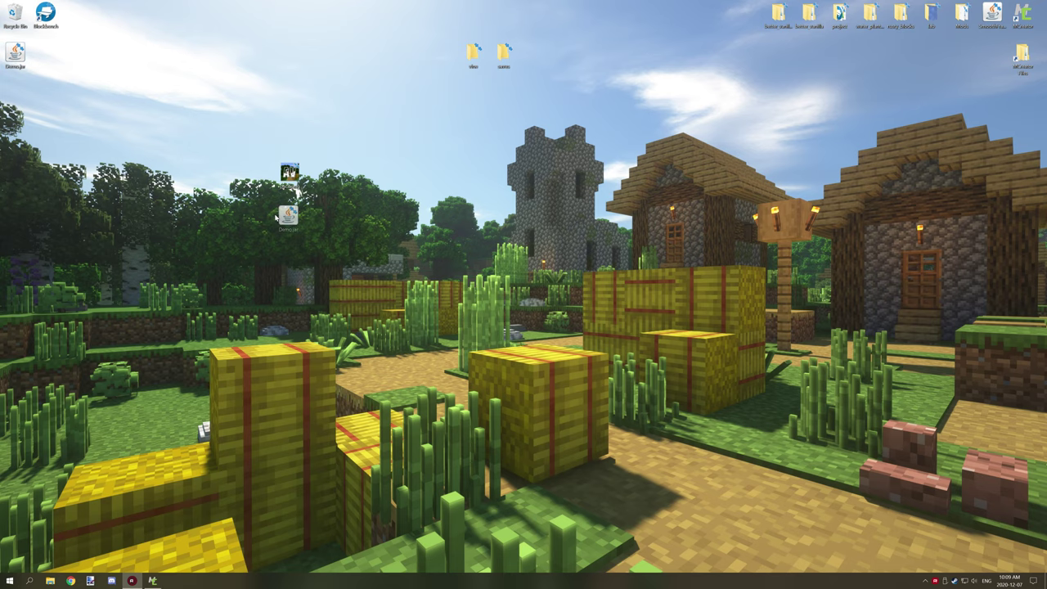
Move Demo.jar on the desktop and open it as an archive in 7-Zip.
{"action": "left_click_drag", "start_coordinate": [287, 217], "coordinate": [472, 253]}
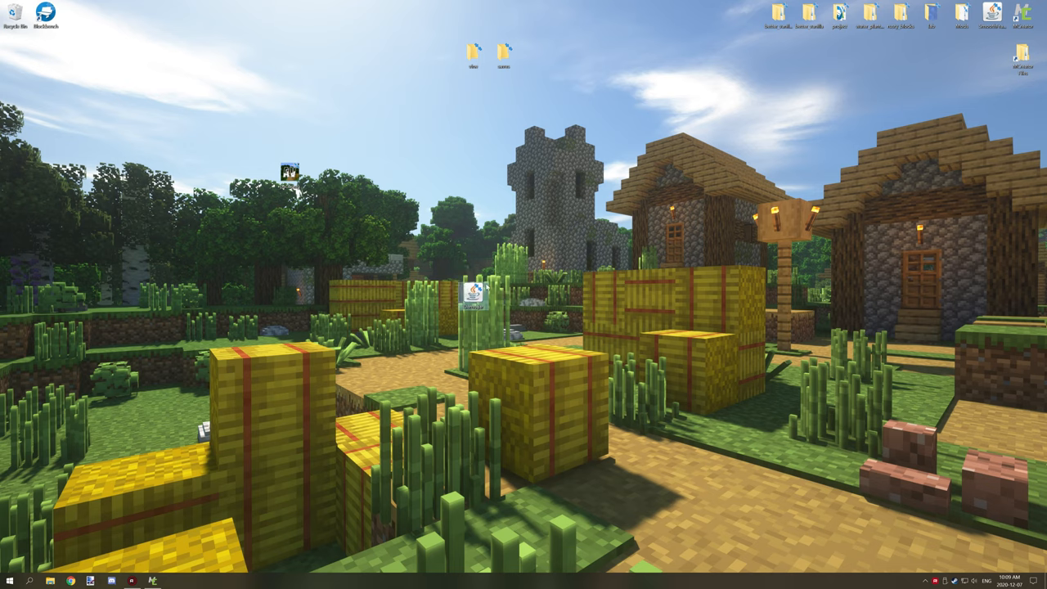
{"action": "right_click", "coordinate": [476, 292]}
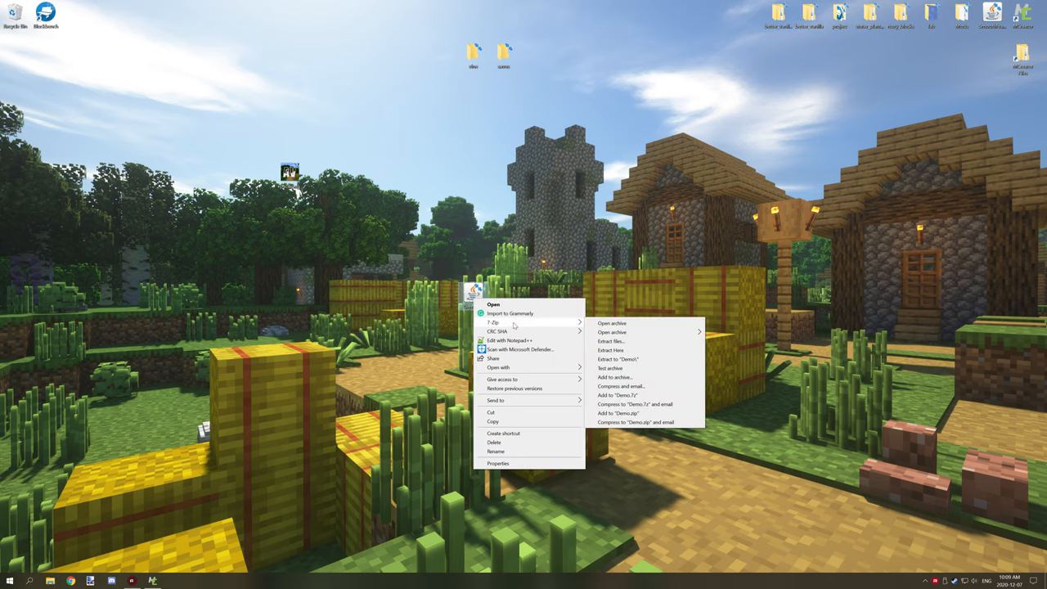
{"action": "mouse_move", "coordinate": [522, 325]}
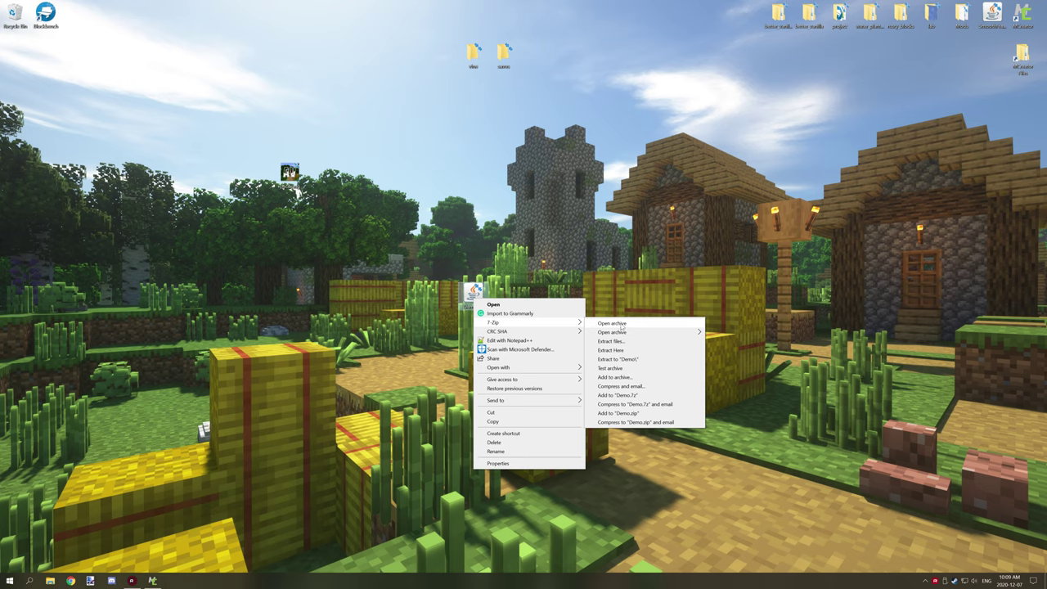
{"action": "mouse_move", "coordinate": [619, 325]}
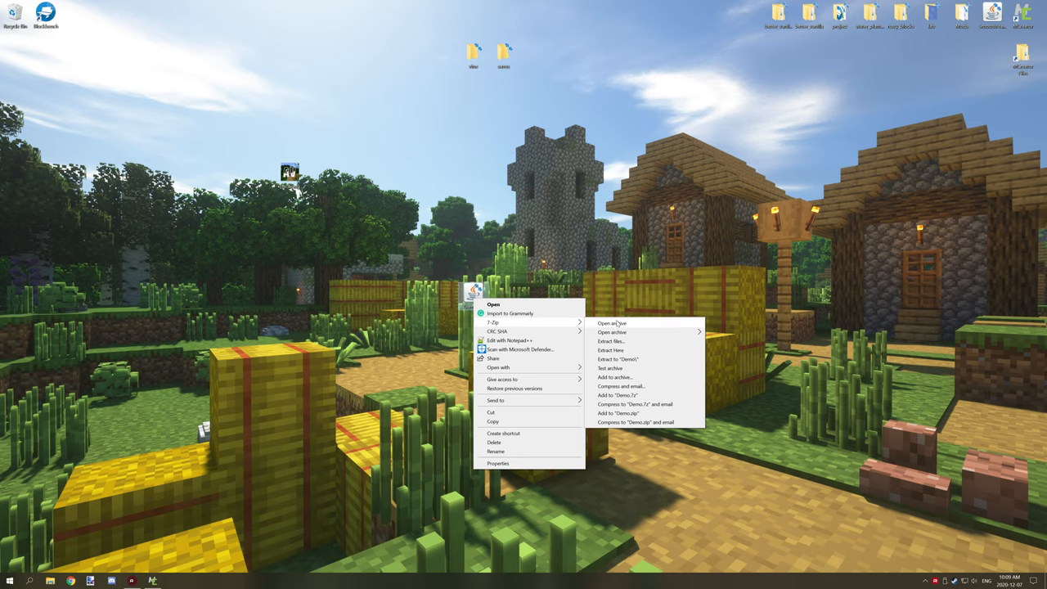
{"action": "left_click", "coordinate": [611, 323]}
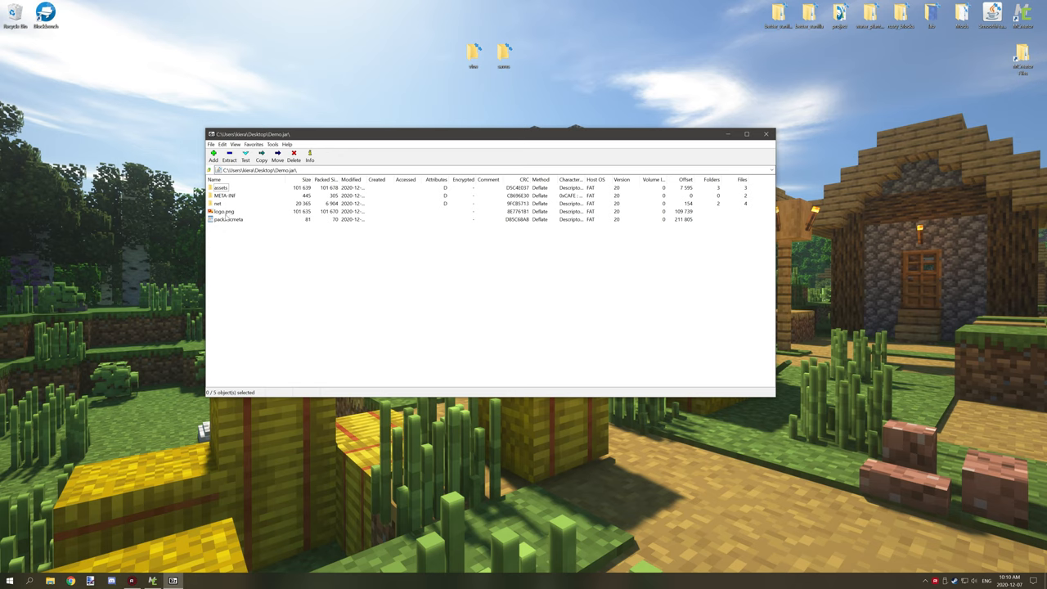
Enter the archive's assets folder and bring up its folder actions.
{"action": "left_click", "coordinate": [225, 211]}
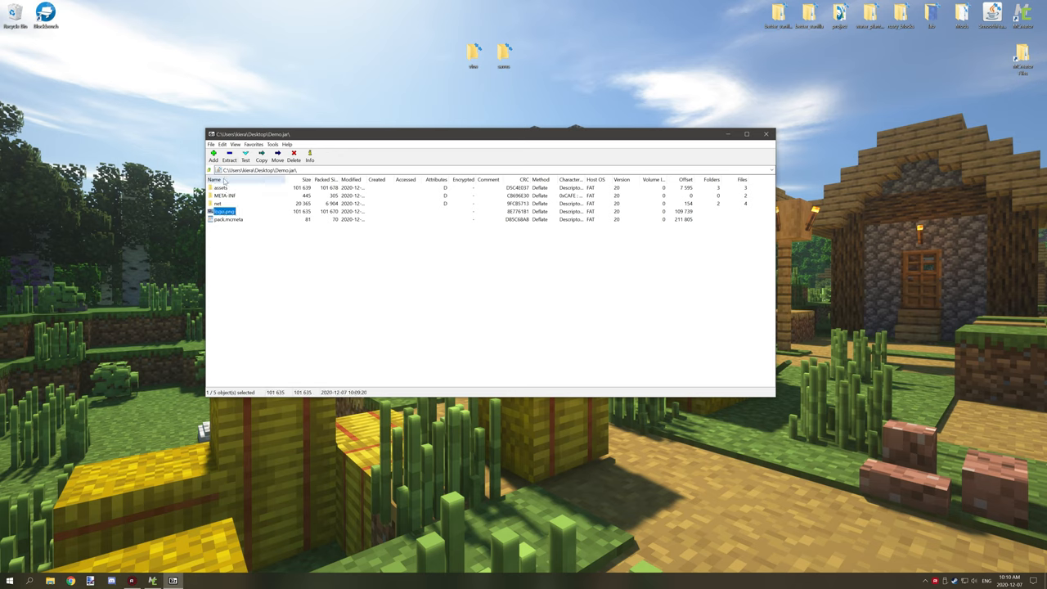
{"action": "left_click", "coordinate": [221, 188]}
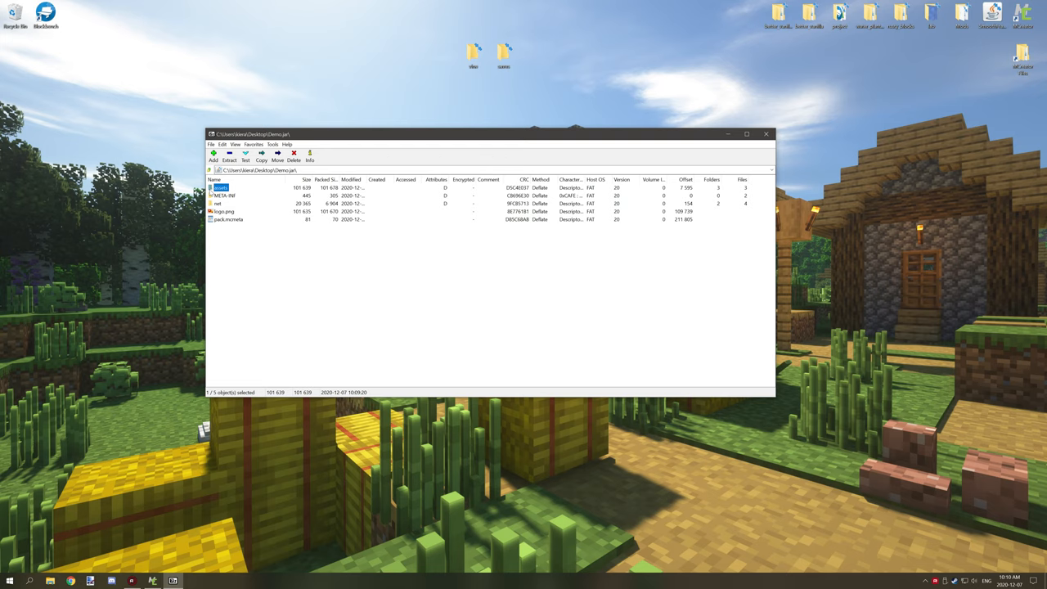
{"action": "double_click", "coordinate": [221, 187]}
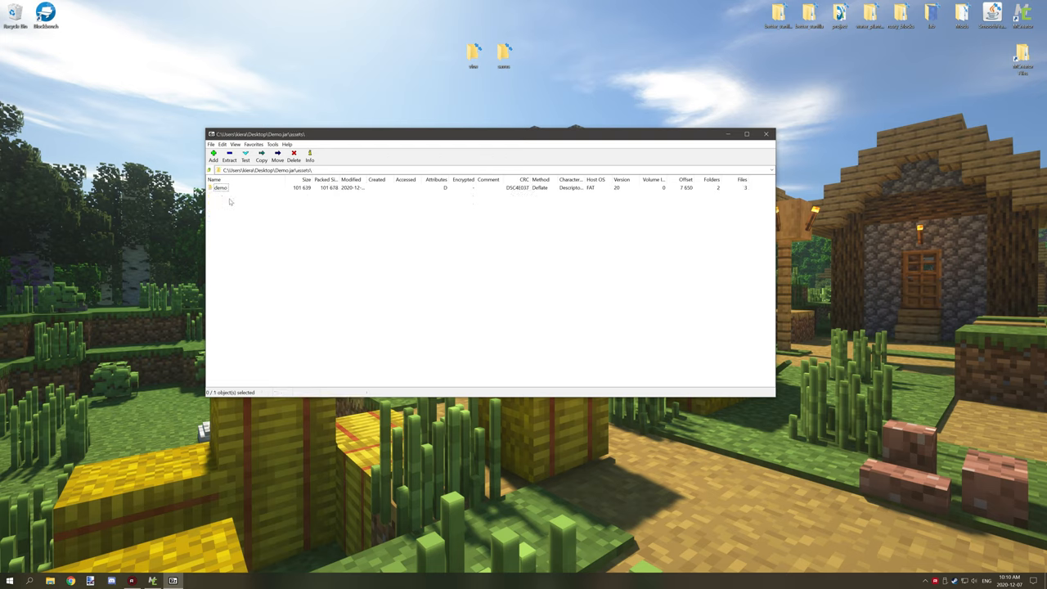
{"action": "right_click", "coordinate": [220, 188]}
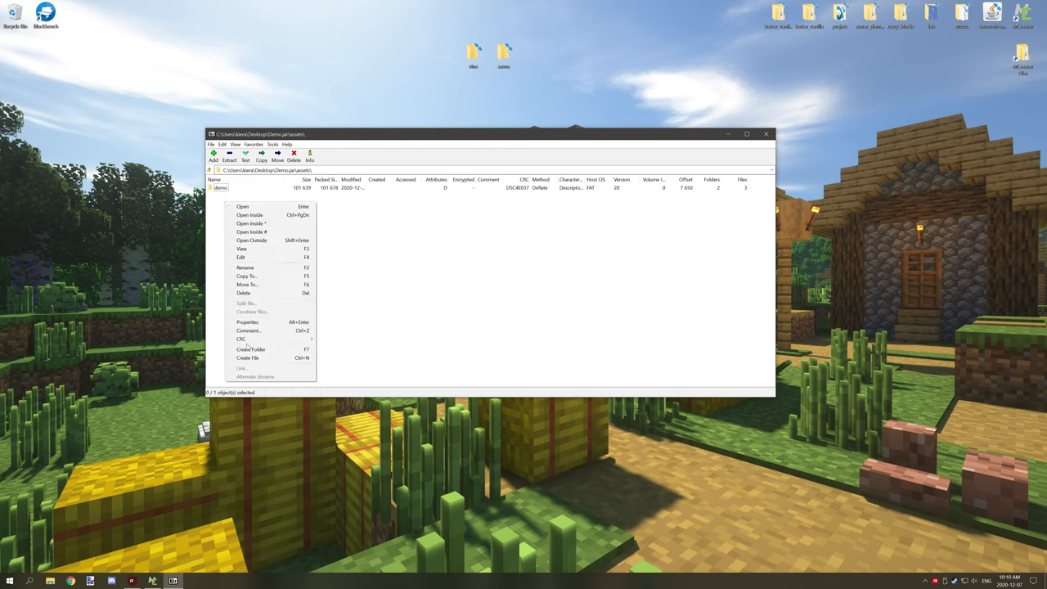
{"action": "mouse_move", "coordinate": [243, 249]}
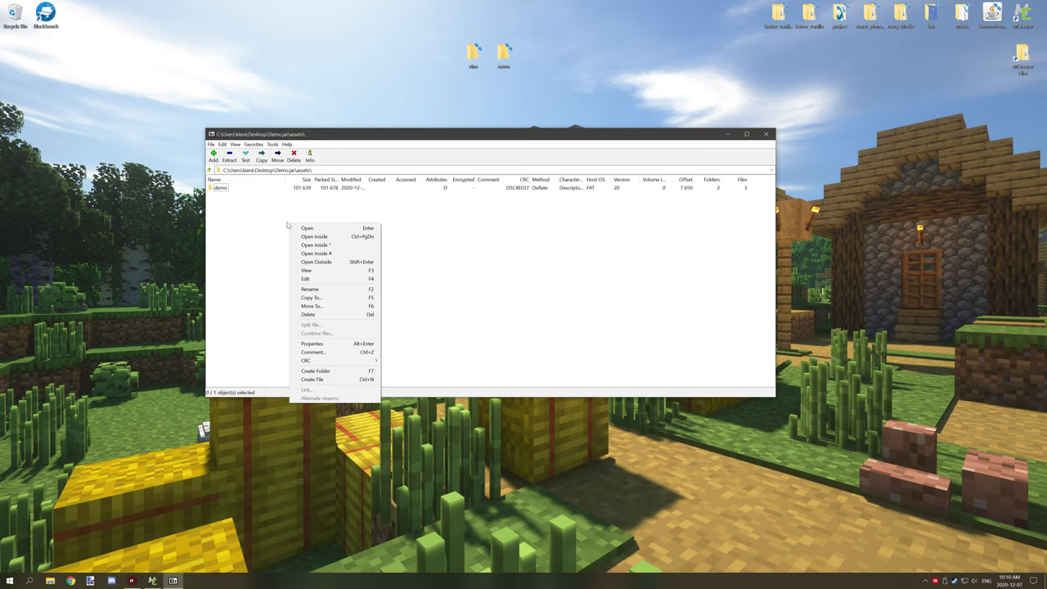
{"action": "mouse_move", "coordinate": [313, 351]}
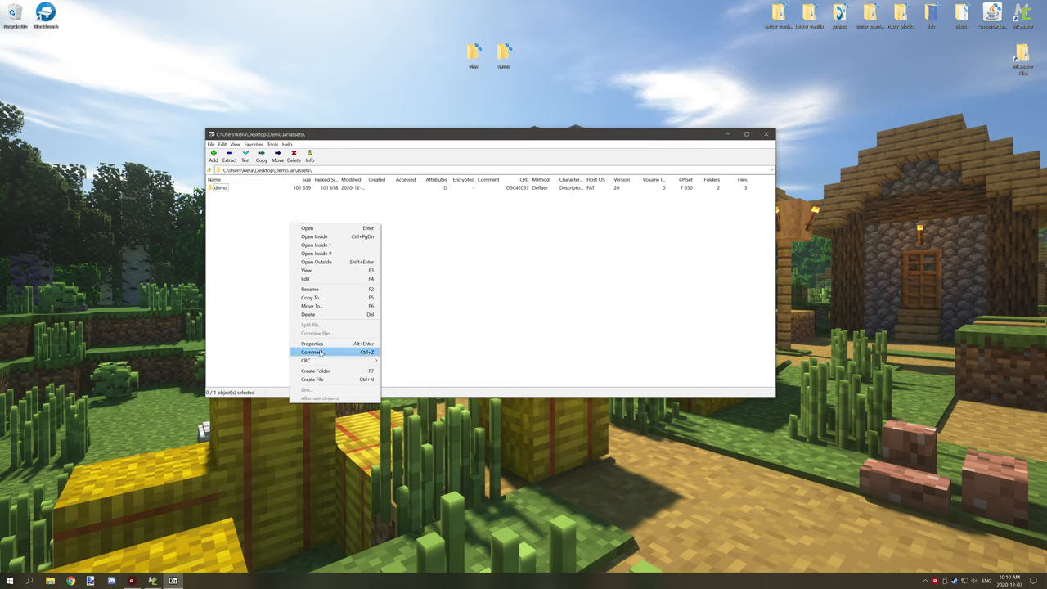
Create a minecraft folder inside assets and a models folder inside minecraft.
{"action": "left_click", "coordinate": [315, 370]}
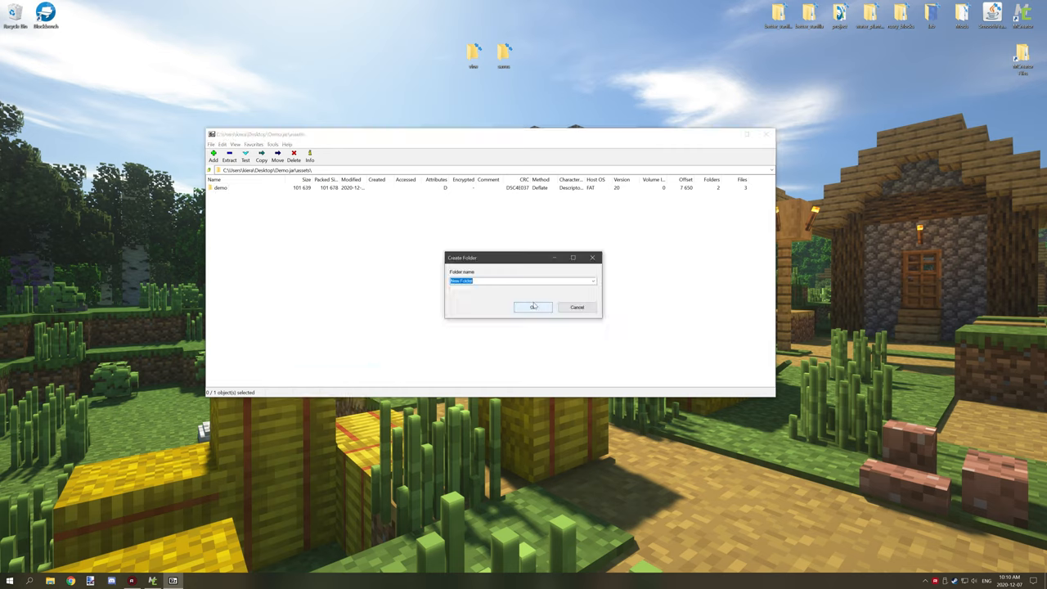
{"action": "type", "text": "m"}
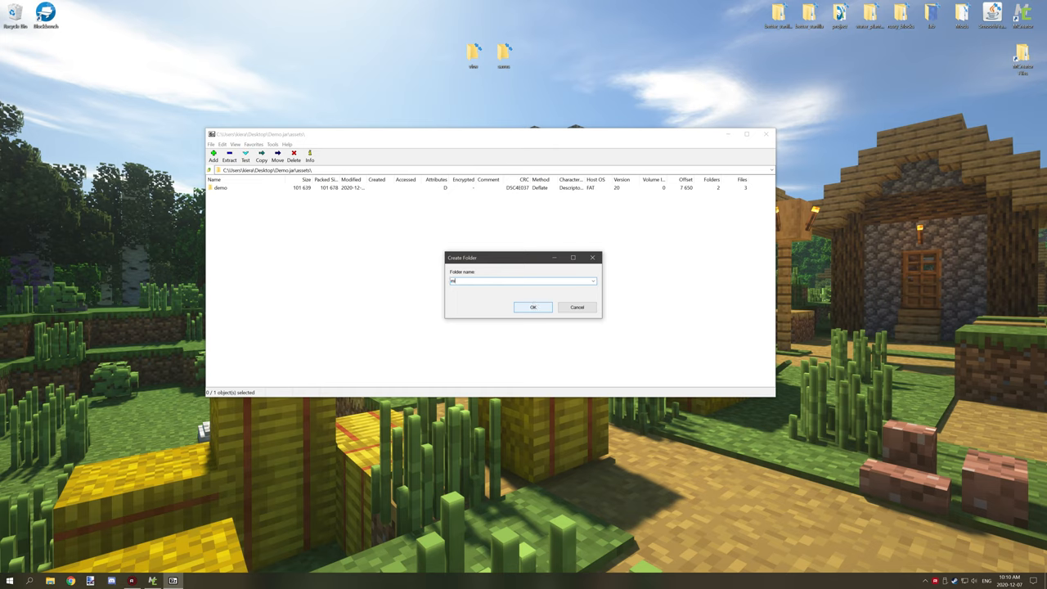
{"action": "type", "text": "inecraft"}
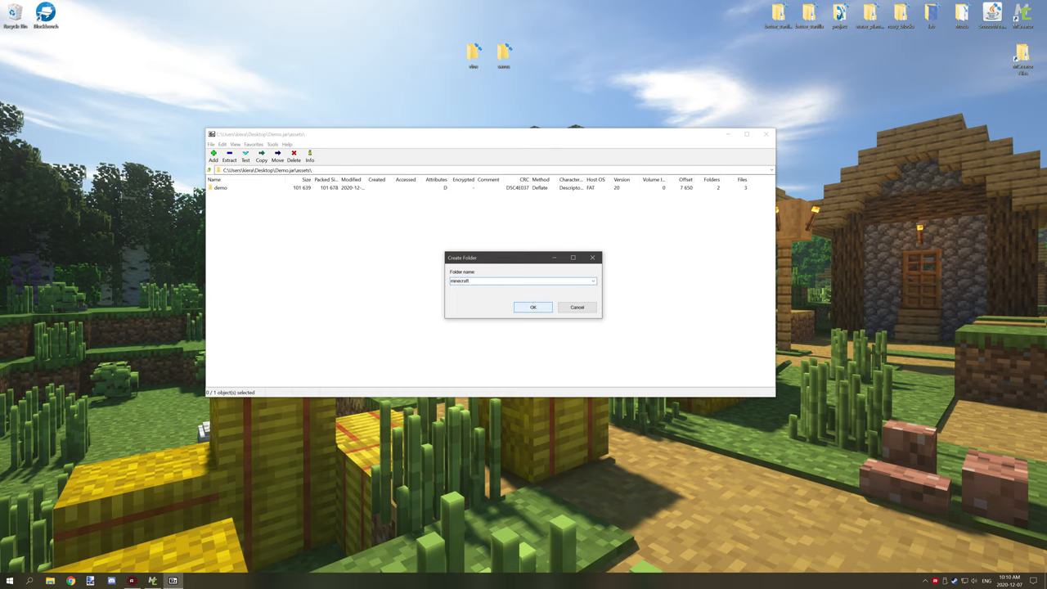
{"action": "left_click", "coordinate": [532, 307]}
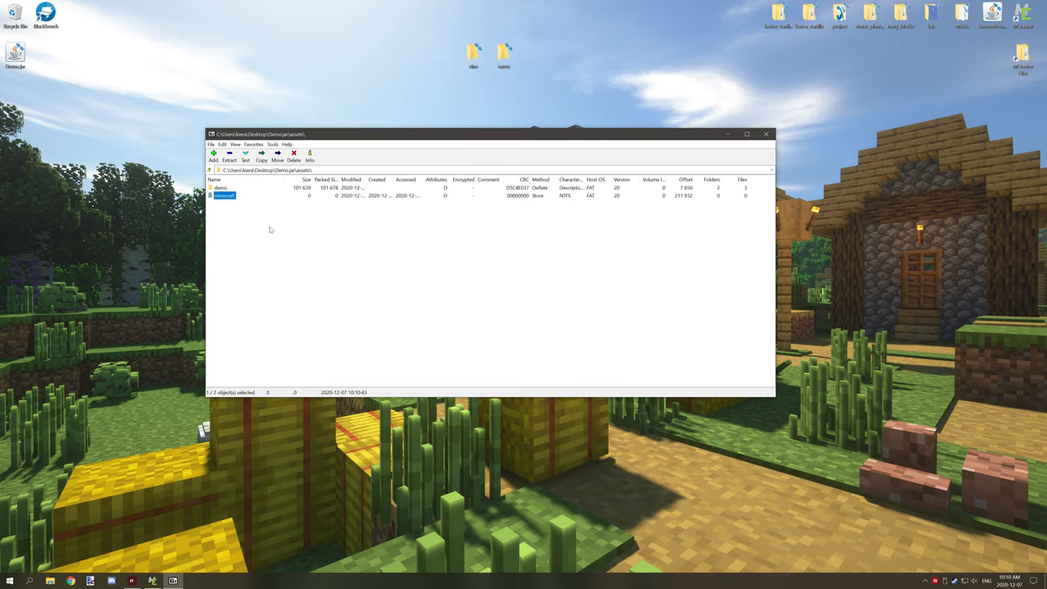
{"action": "double_click", "coordinate": [225, 195]}
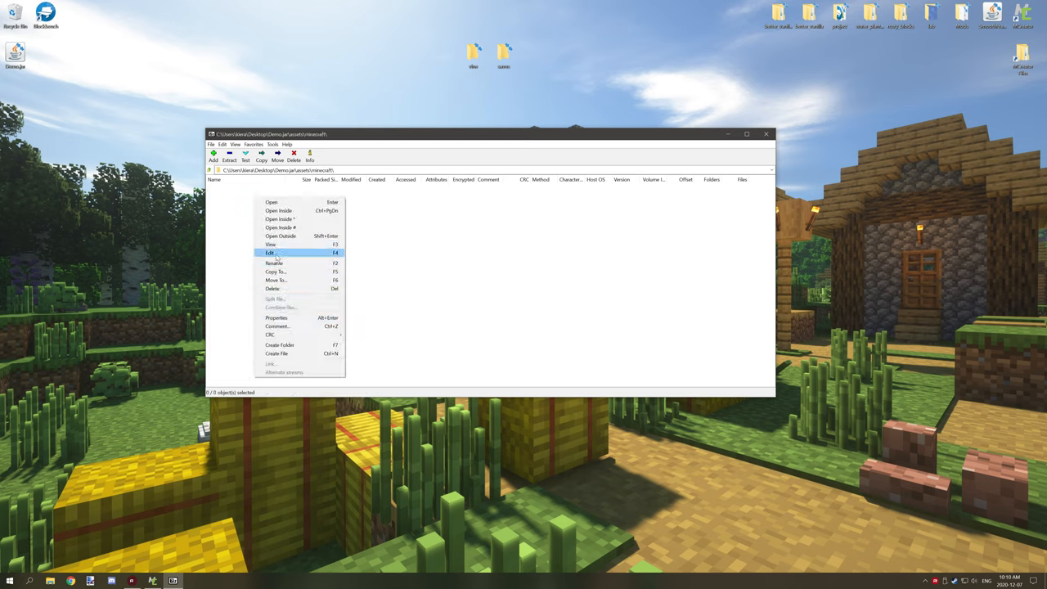
{"action": "left_click", "coordinate": [280, 345]}
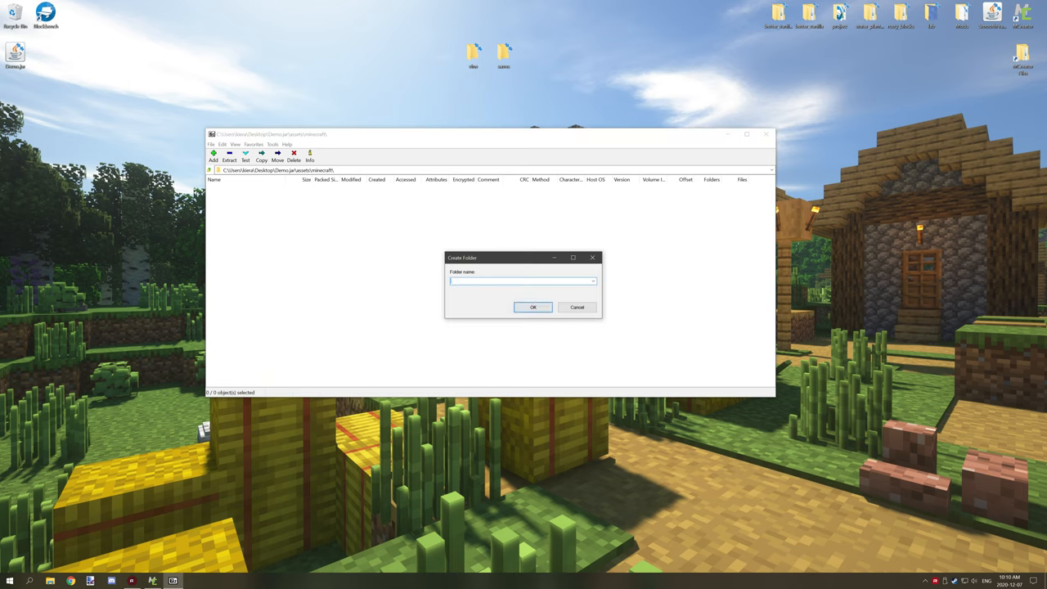
{"action": "left_click", "coordinate": [532, 307]}
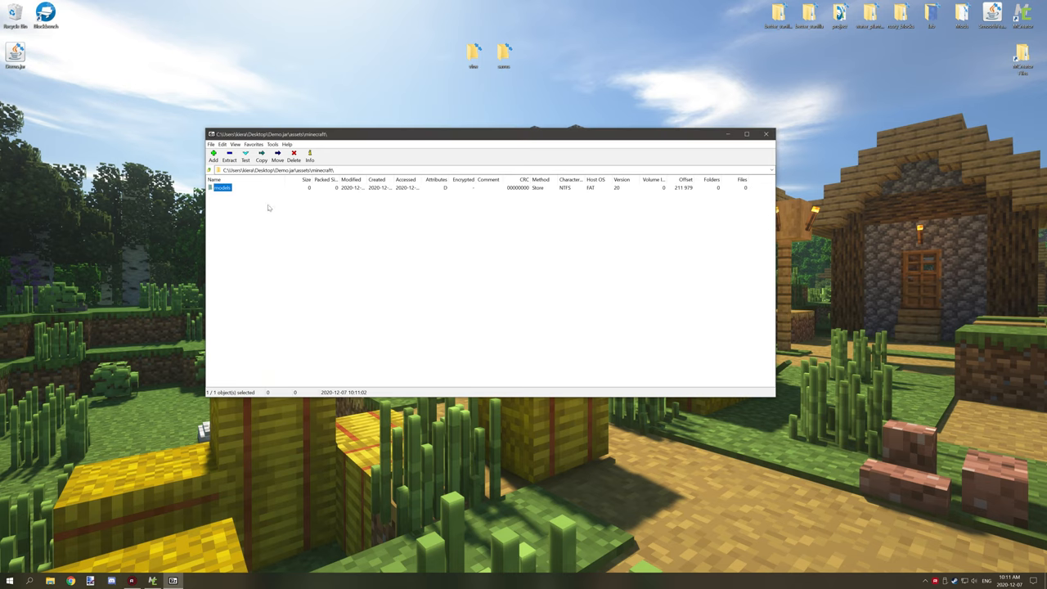
Create a textures folder inside minecraft alongside models.
{"action": "left_click", "coordinate": [235, 205]}
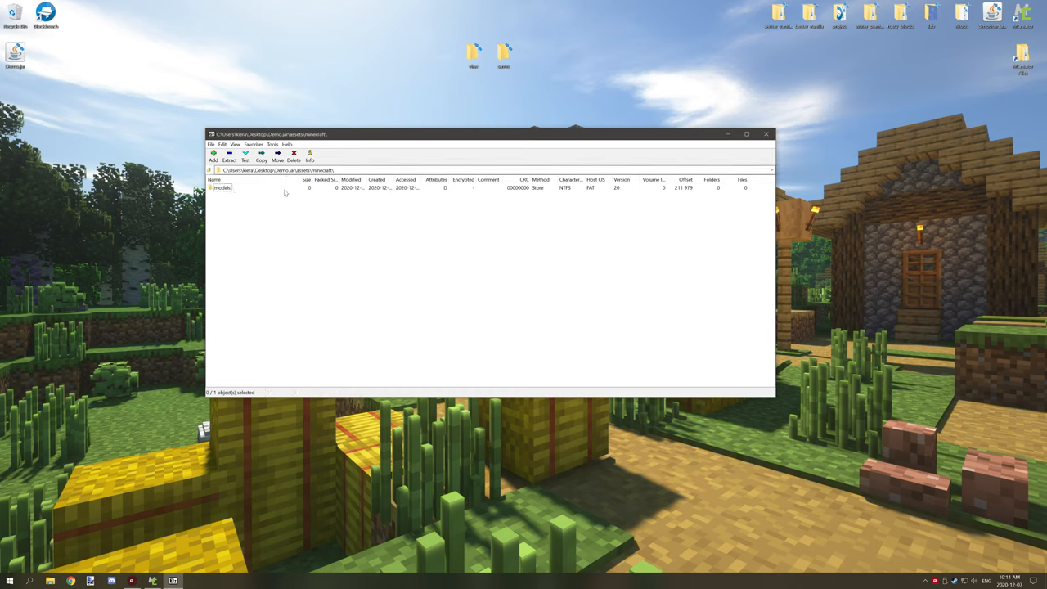
{"action": "mouse_move", "coordinate": [255, 204]}
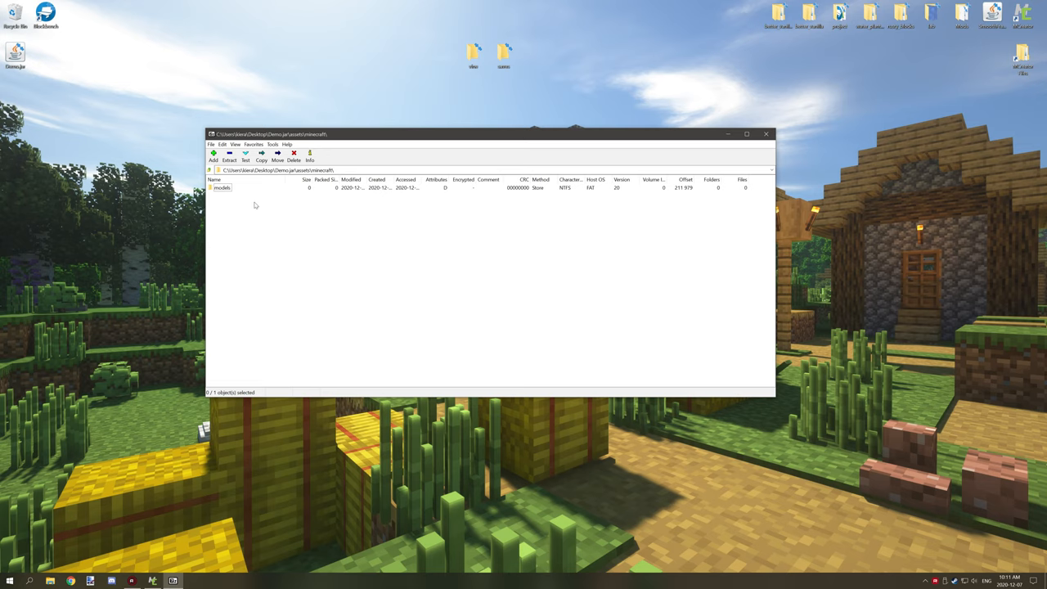
{"action": "mouse_move", "coordinate": [231, 210]}
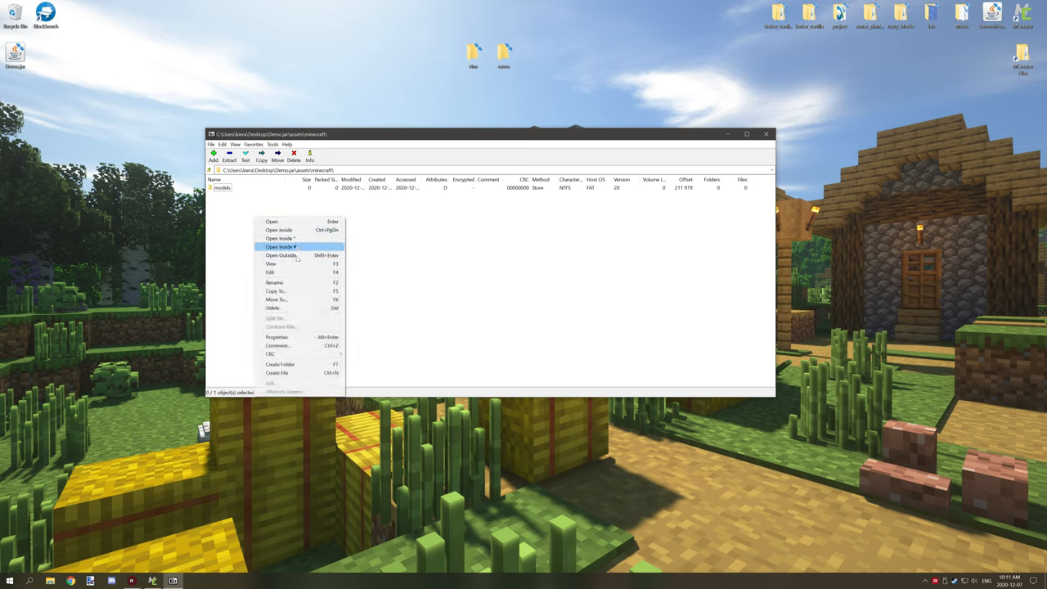
{"action": "left_click", "coordinate": [280, 364]}
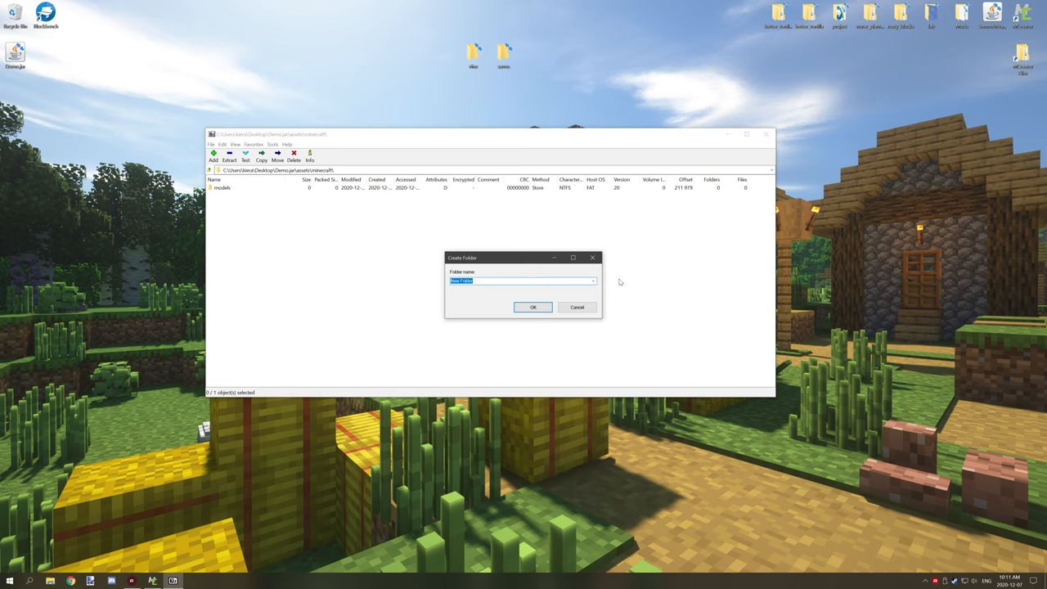
{"action": "left_click", "coordinate": [532, 307]}
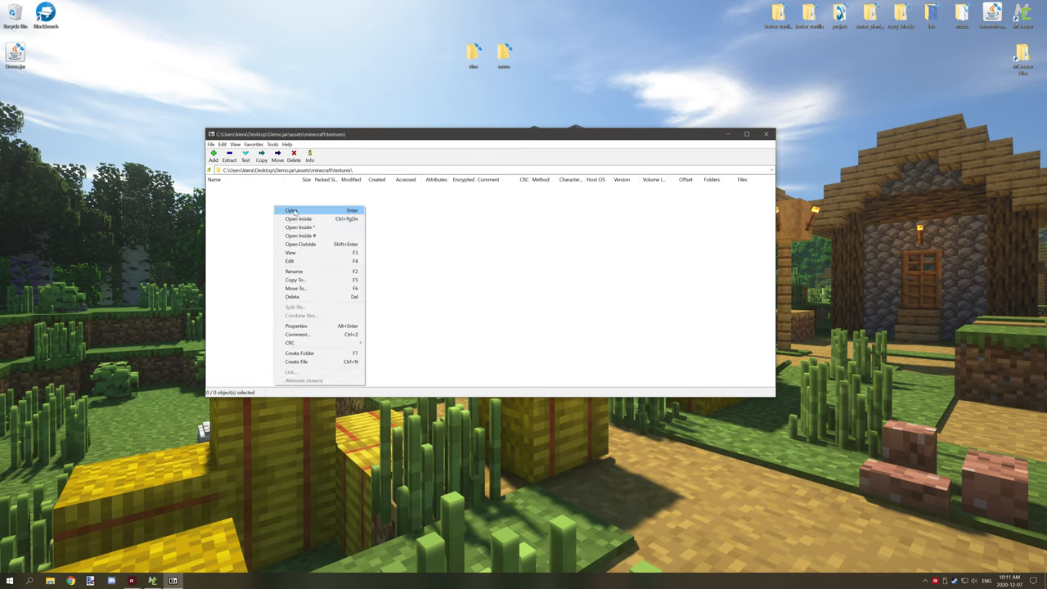
{"action": "mouse_move", "coordinate": [296, 362]}
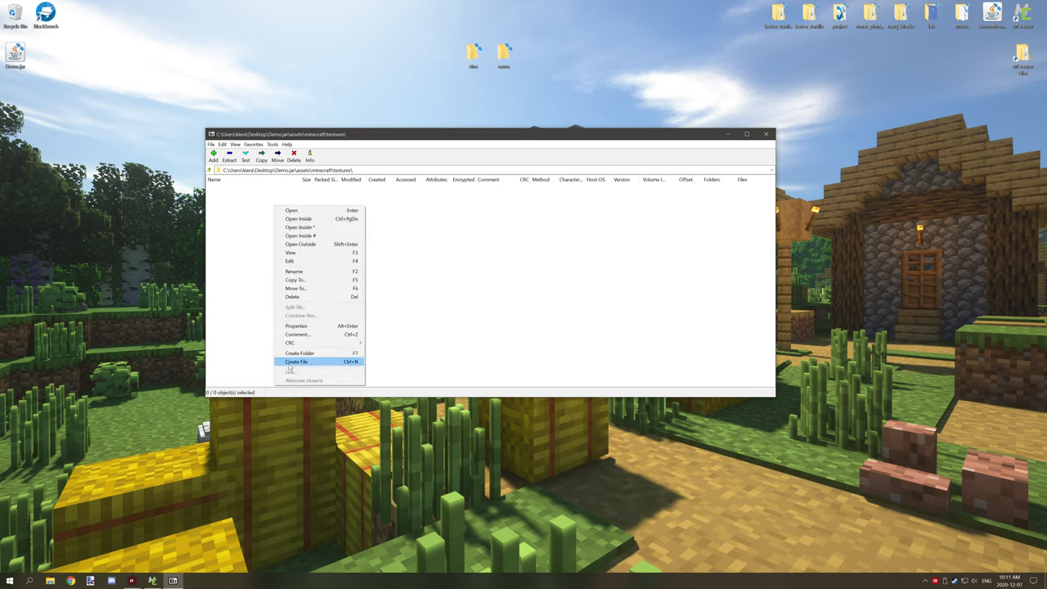
{"action": "left_click", "coordinate": [299, 353]}
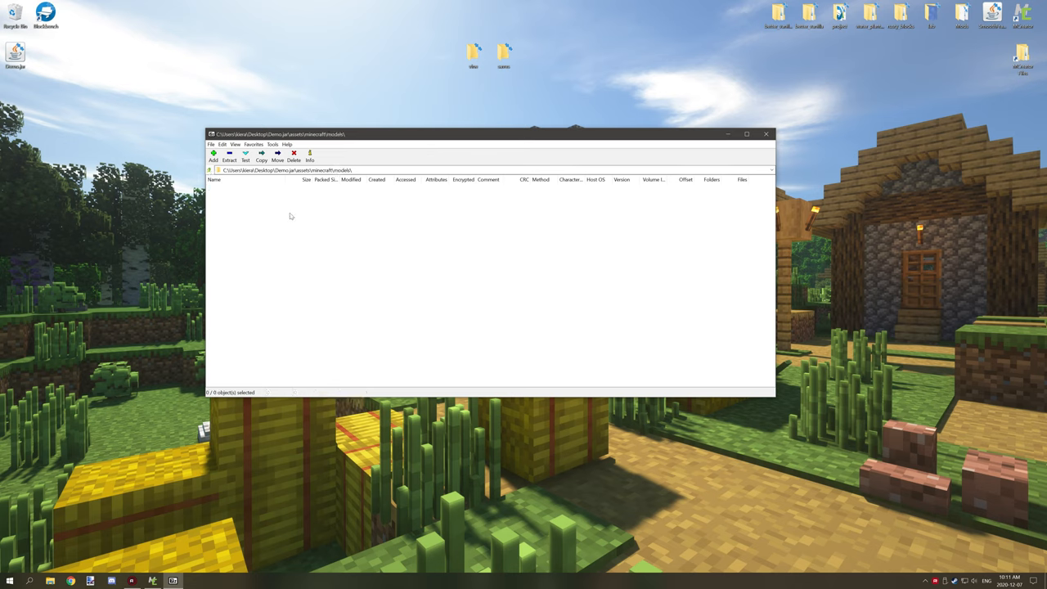
Create blocks and items folders inside the empty models folder.
{"action": "right_click", "coordinate": [290, 215]}
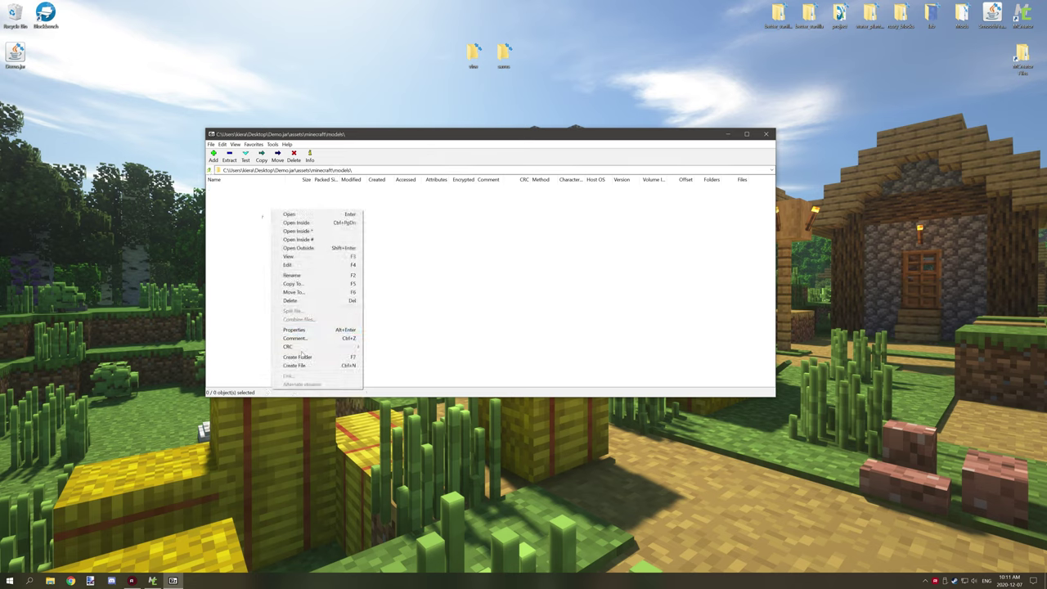
{"action": "left_click", "coordinate": [299, 357]}
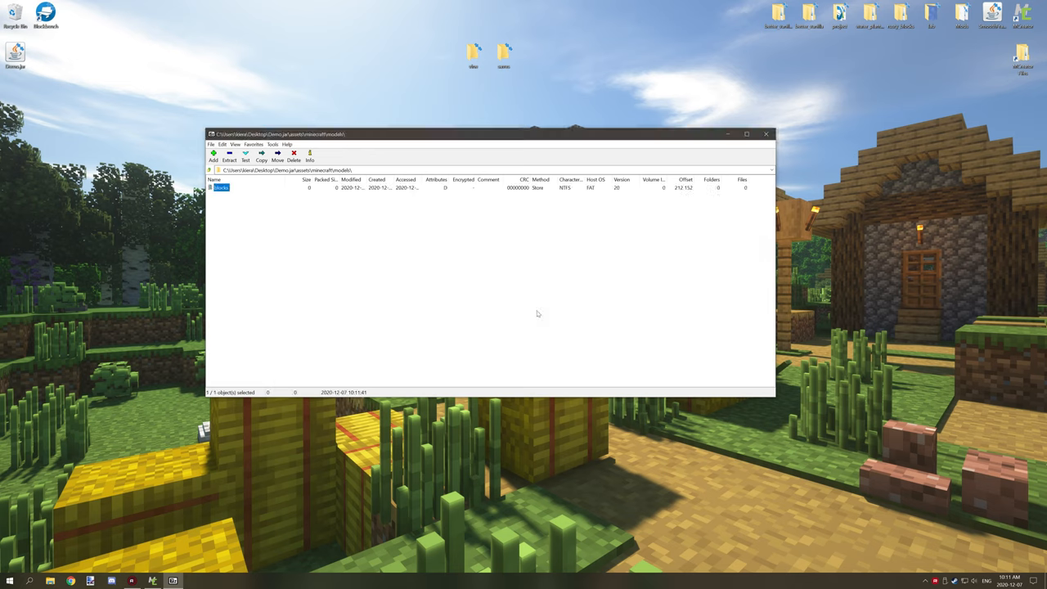
{"action": "right_click", "coordinate": [221, 188]}
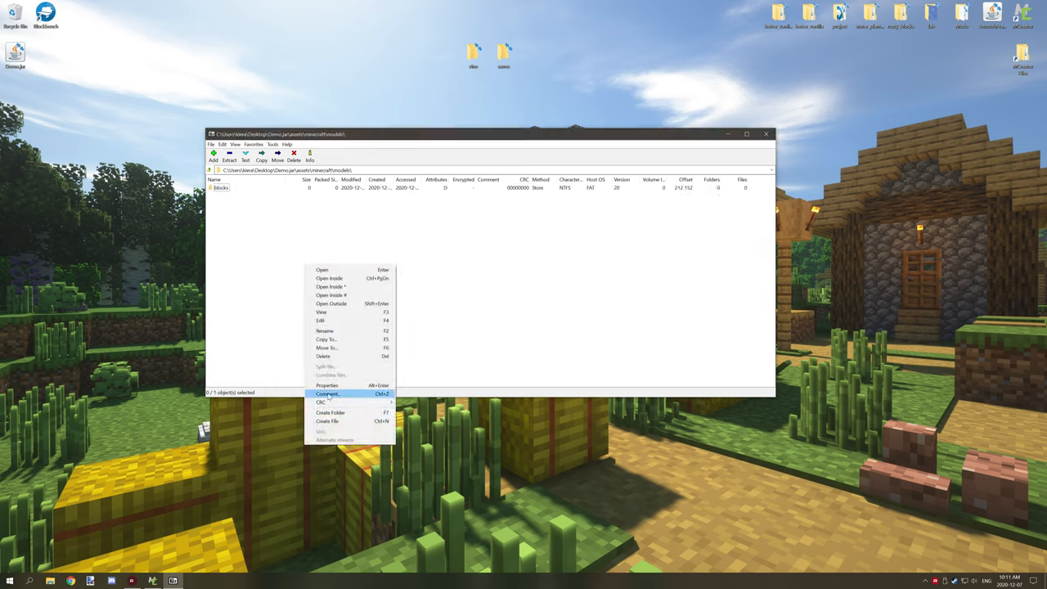
{"action": "left_click", "coordinate": [328, 412]}
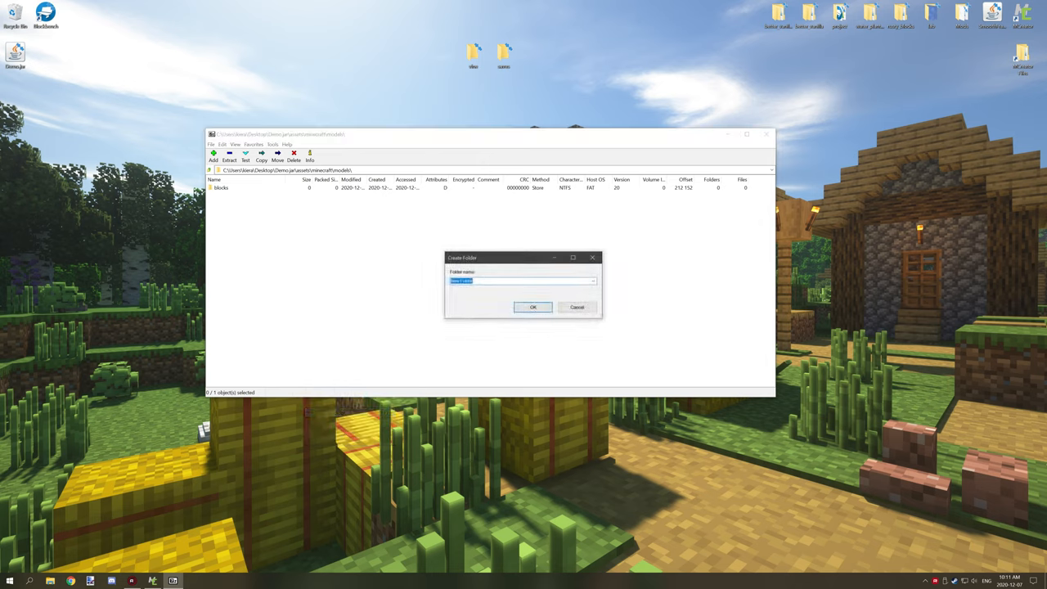
{"action": "left_click", "coordinate": [532, 307]}
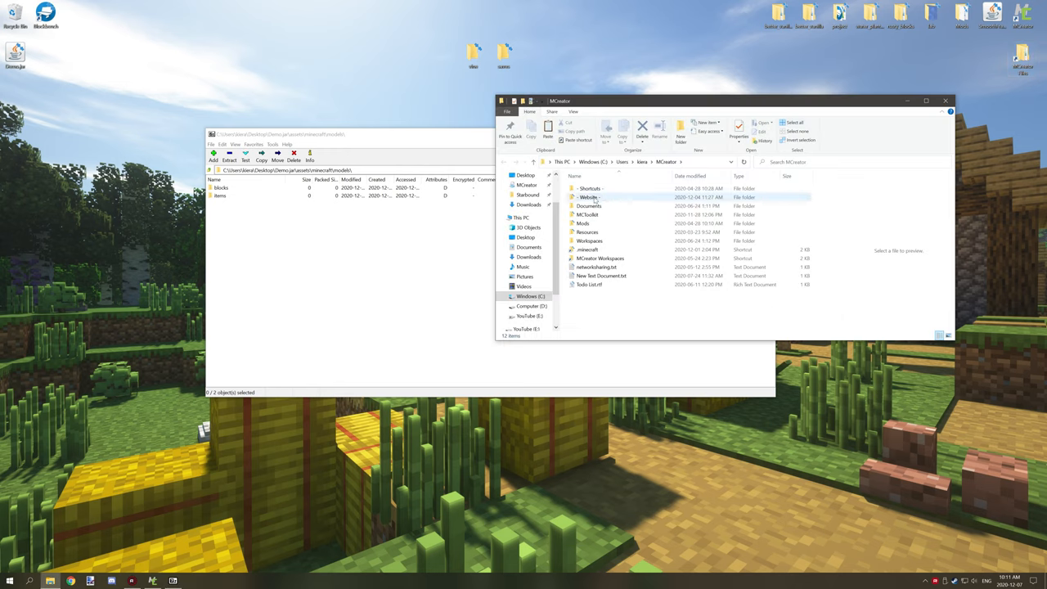
Open the Resources folder in File Explorer toward the Minecraft 1.15.2 assets for comparison.
{"action": "left_click", "coordinate": [587, 233]}
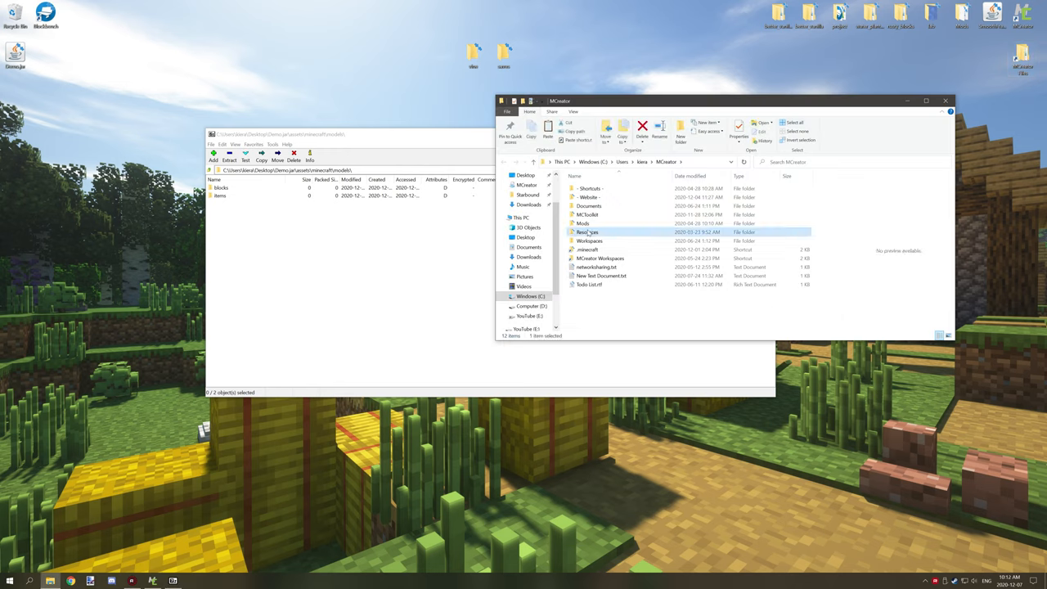
{"action": "double_click", "coordinate": [588, 231]}
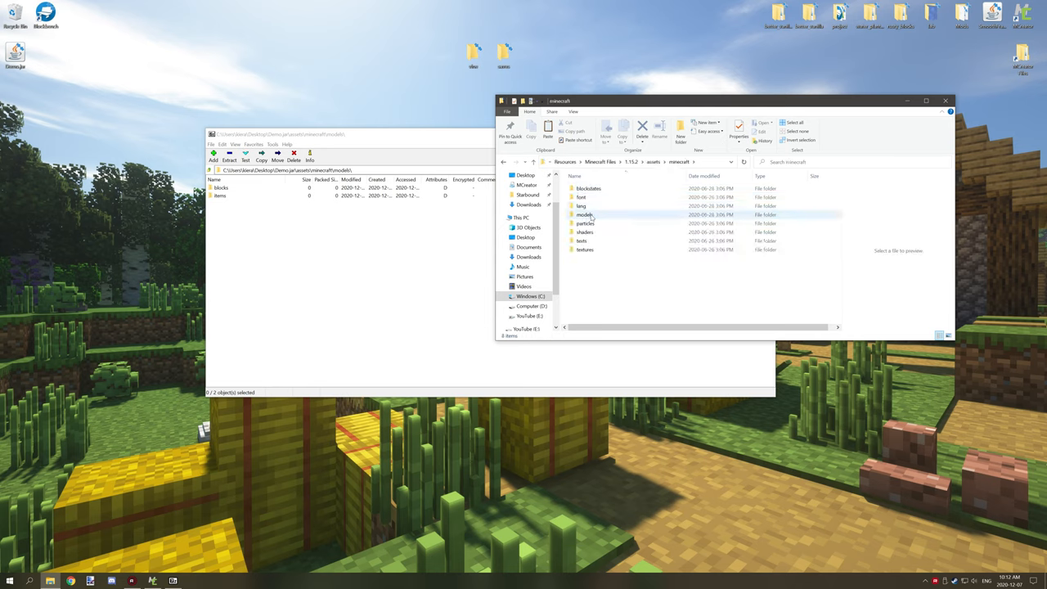
{"action": "right_click", "coordinate": [237, 195]}
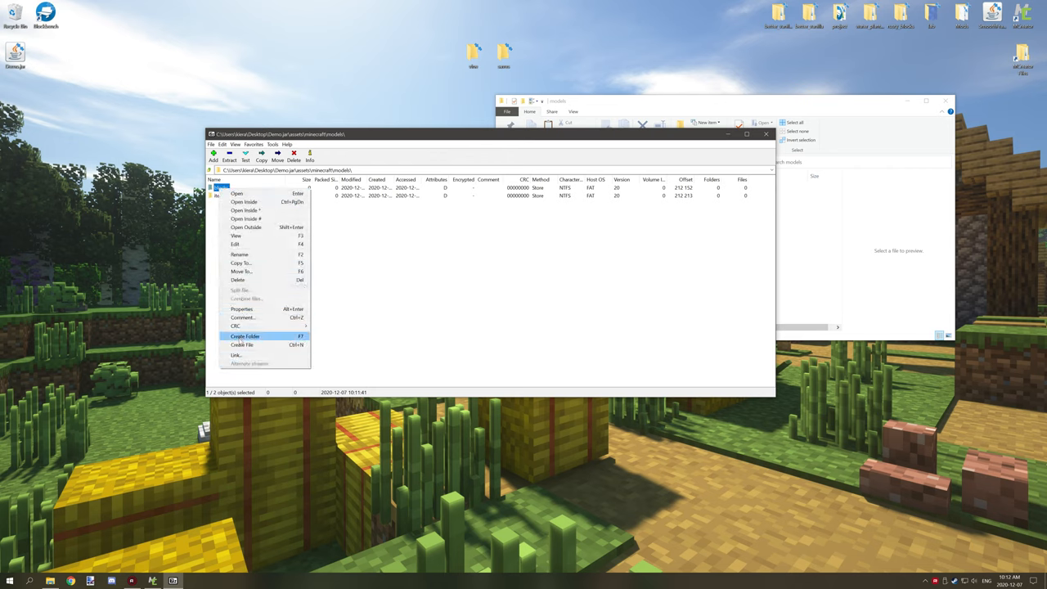
{"action": "mouse_move", "coordinate": [240, 253]}
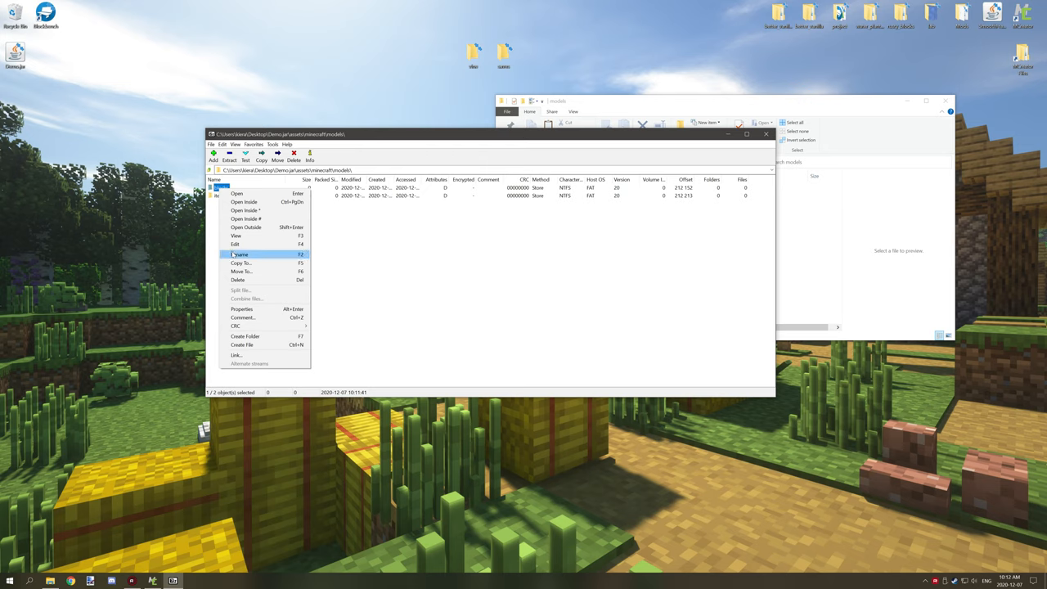
Rename the blocks folder under models to block and return to the minecraft folder.
{"action": "left_click", "coordinate": [240, 253]}
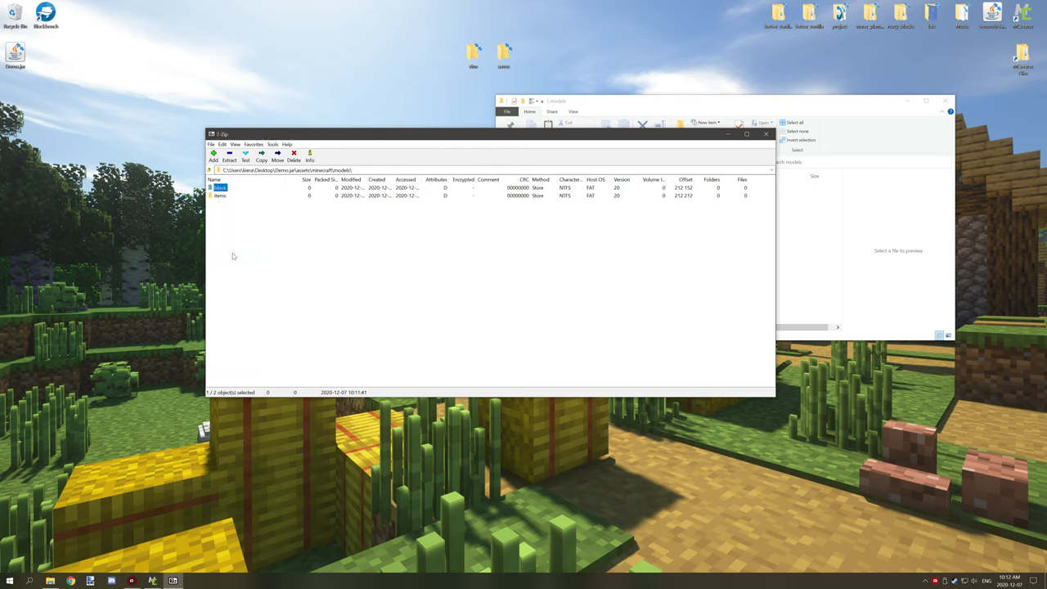
{"action": "left_click", "coordinate": [221, 195]}
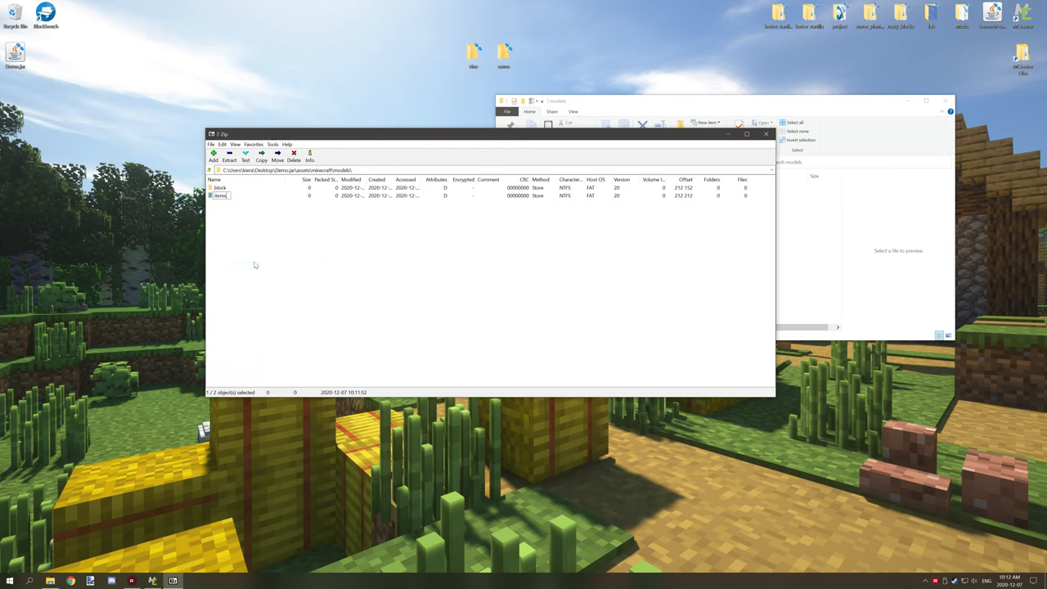
{"action": "left_click", "coordinate": [244, 153]}
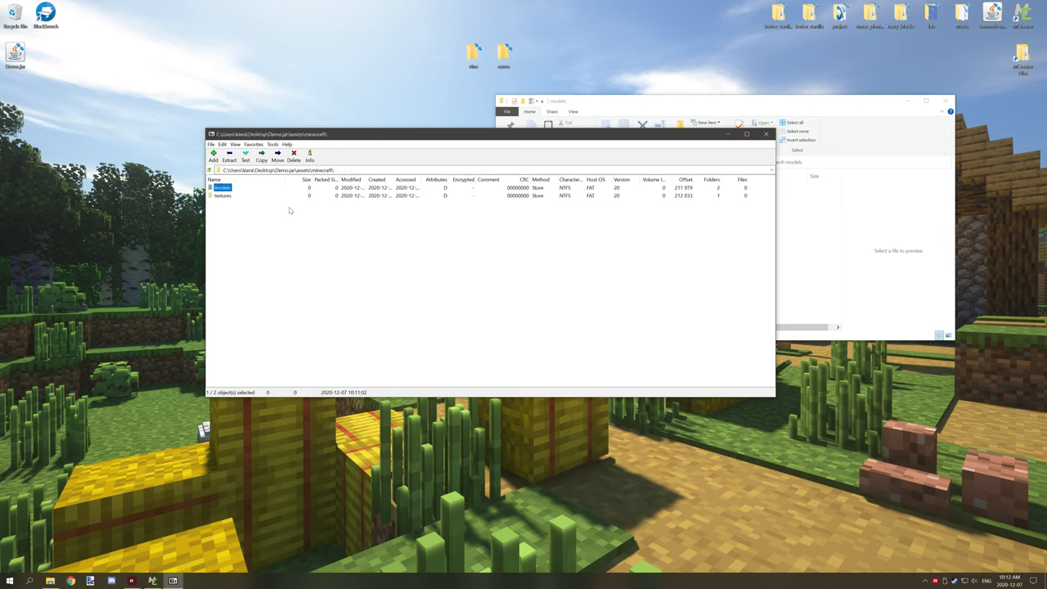
Bring up rename actions for the blocks subfolder inside textures.
{"action": "right_click", "coordinate": [224, 195]}
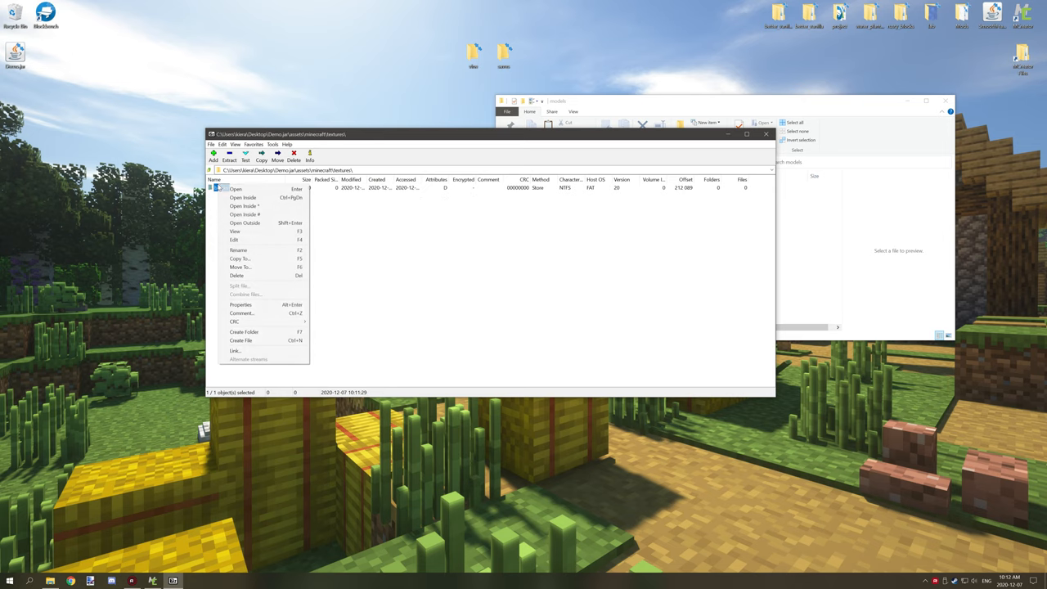
{"action": "mouse_move", "coordinate": [240, 267]}
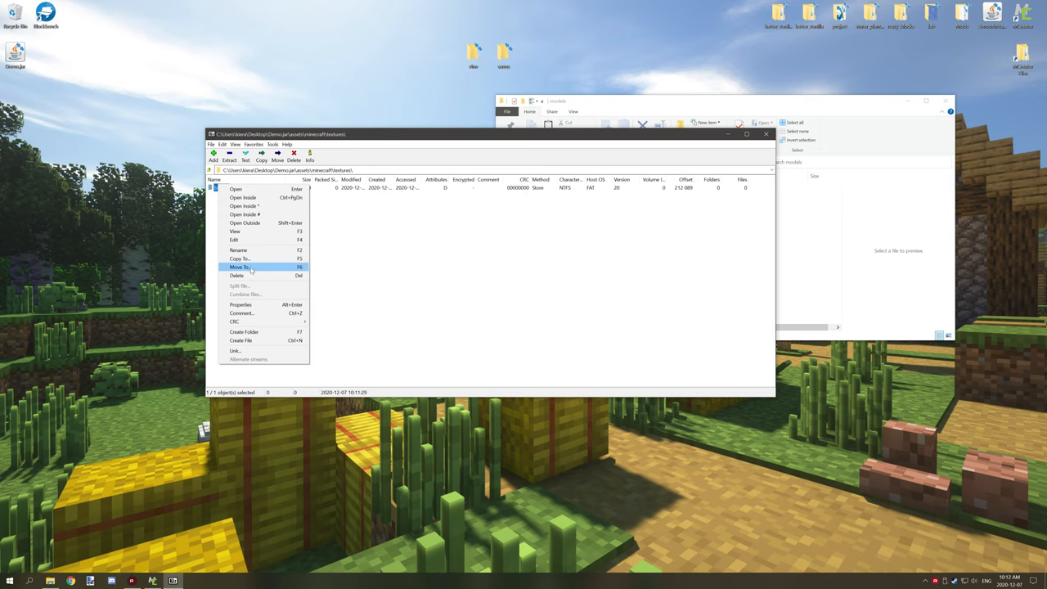
{"action": "mouse_move", "coordinate": [241, 341]}
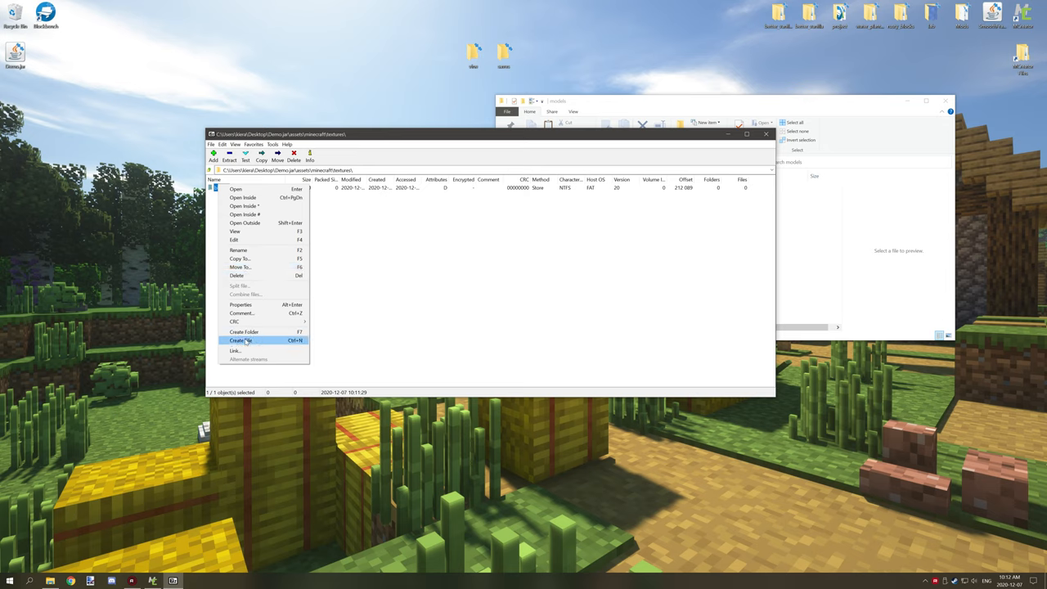
{"action": "left_click", "coordinate": [243, 341]}
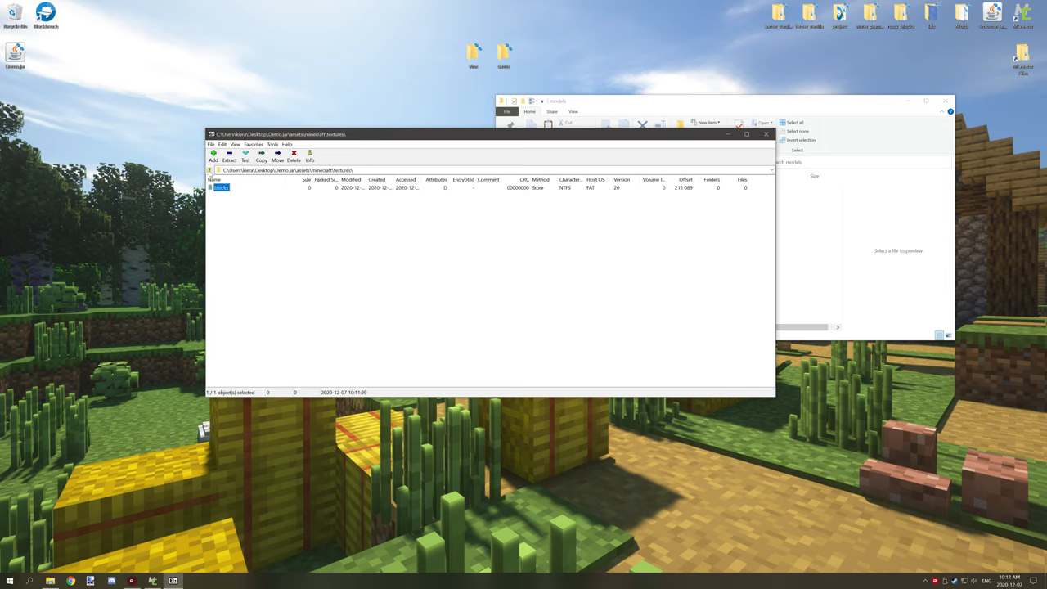
{"action": "right_click", "coordinate": [221, 187]}
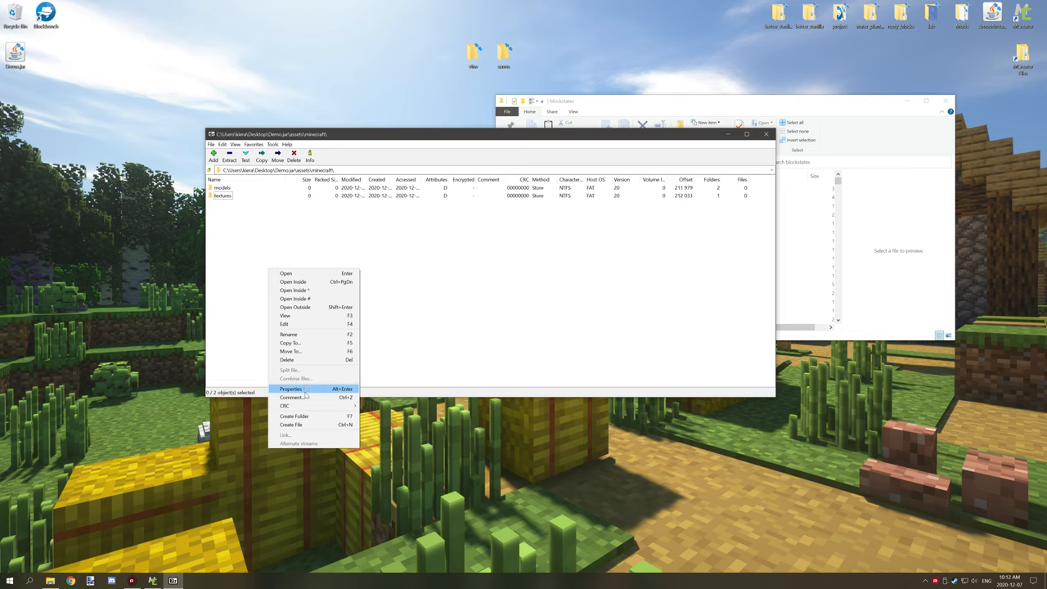
Create a blockstates folder beside models and textures in the minecraft folder.
{"action": "left_click", "coordinate": [294, 416]}
{"action": "type", "text": "blockstates"}
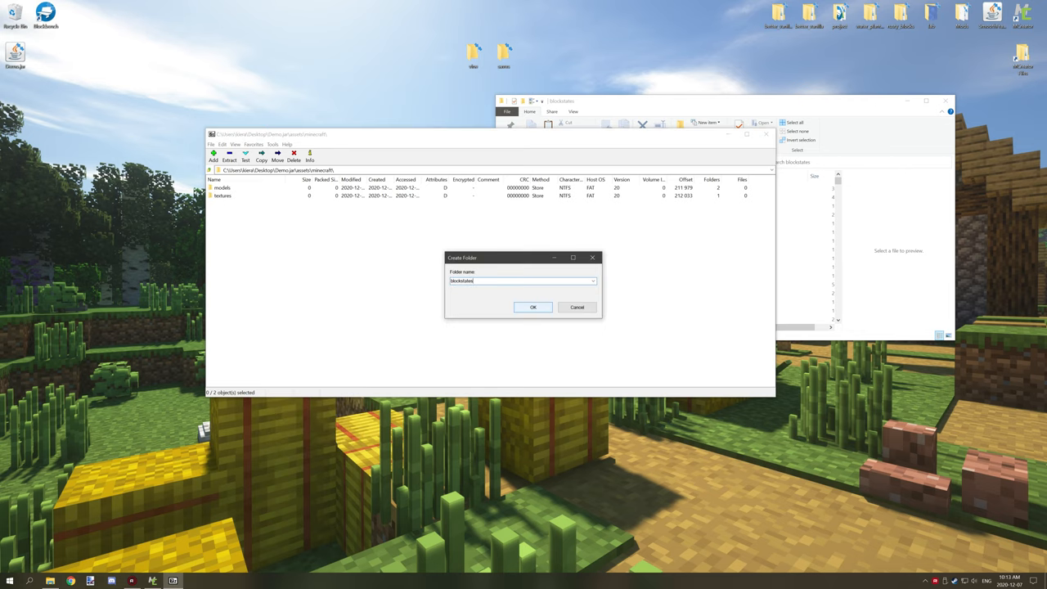
{"action": "left_click", "coordinate": [533, 307]}
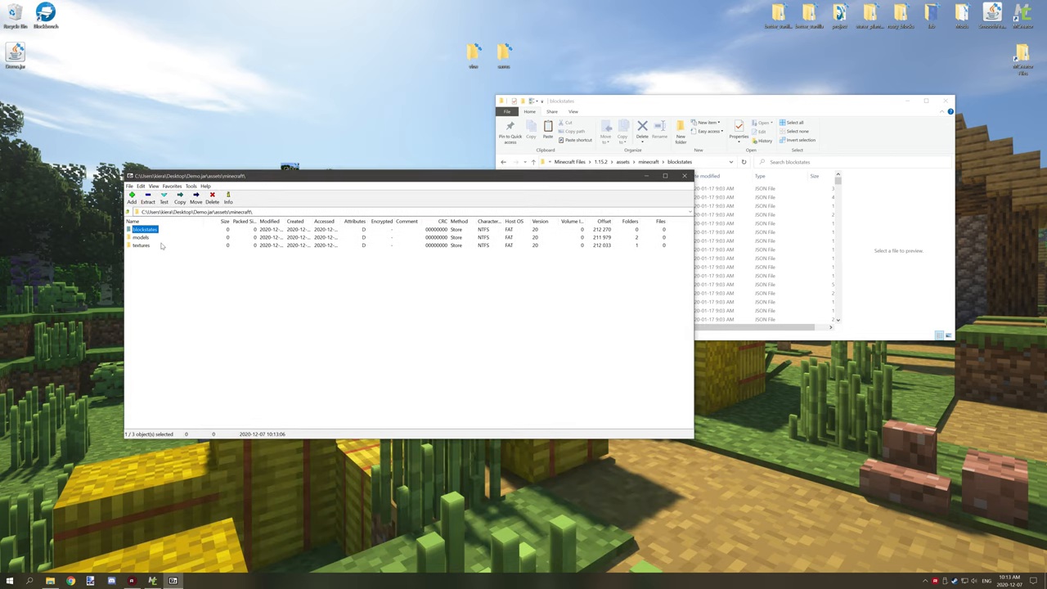
Select textures, then models, and enter the models folder.
{"action": "left_click", "coordinate": [141, 245]}
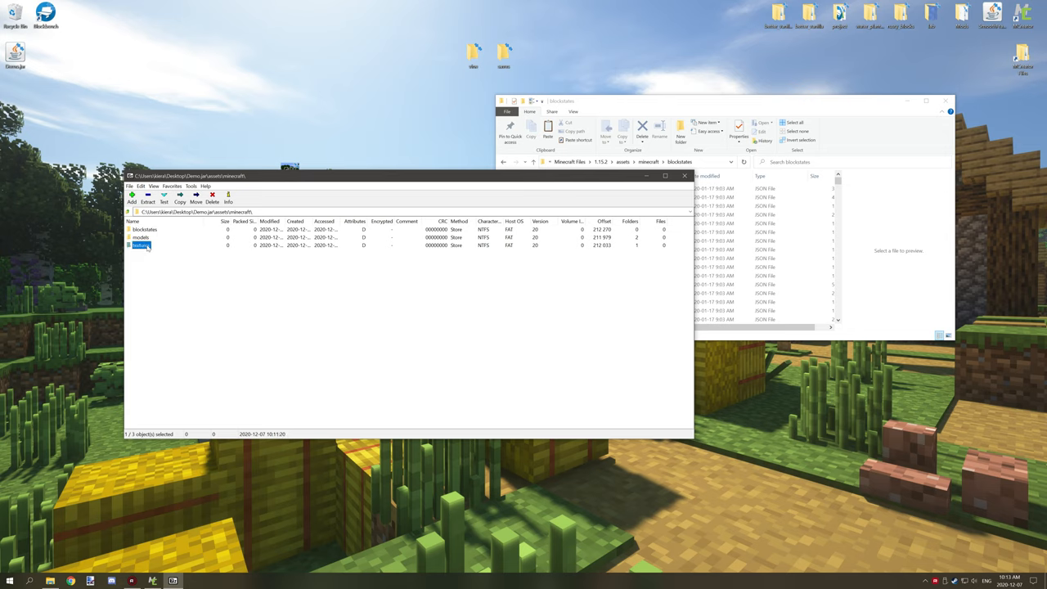
{"action": "left_click", "coordinate": [141, 238]}
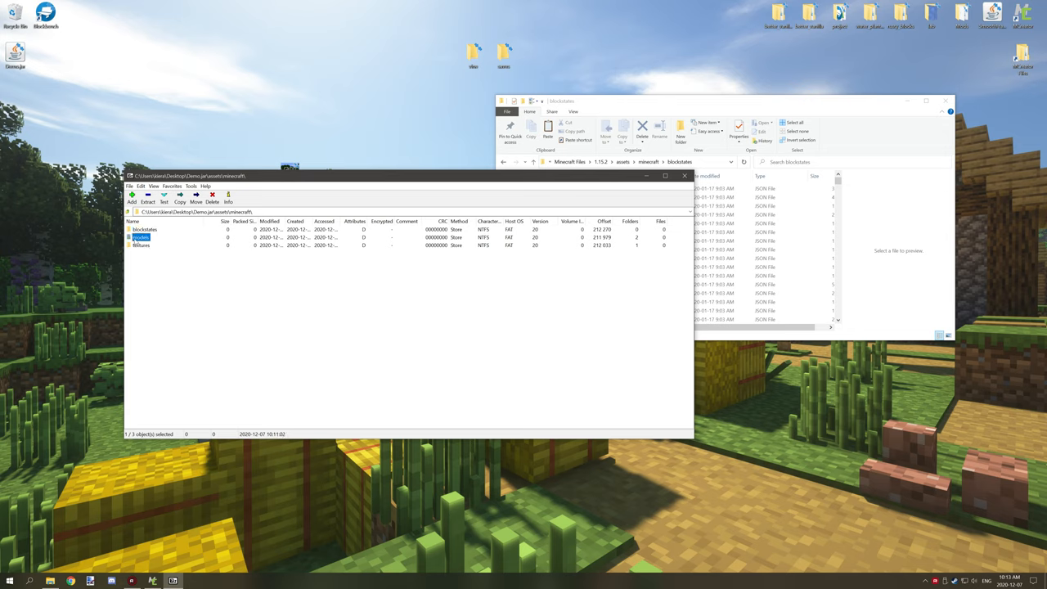
{"action": "double_click", "coordinate": [143, 238]}
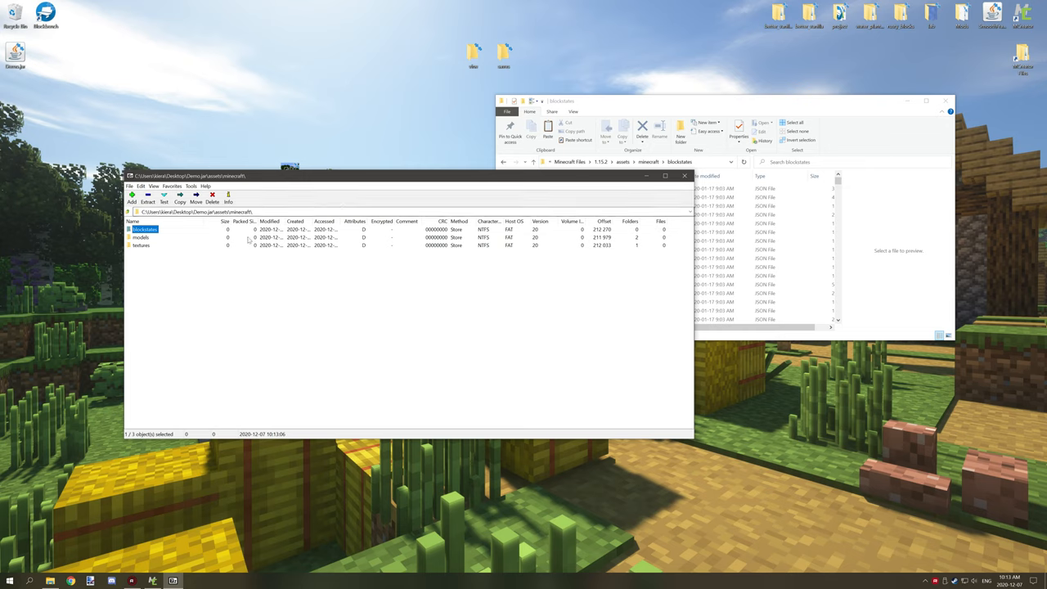
{"action": "mouse_move", "coordinate": [185, 265]}
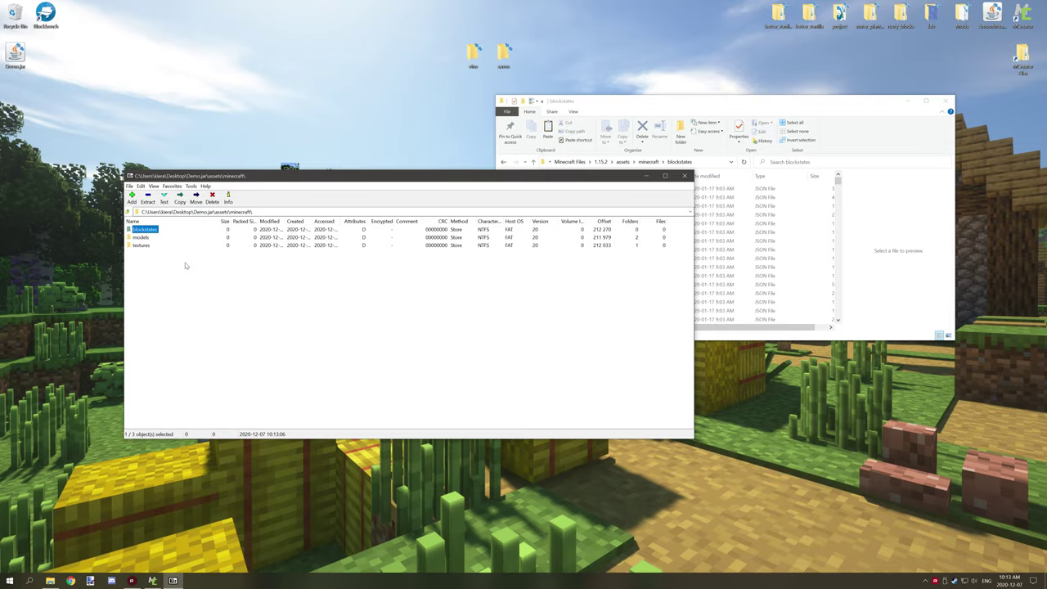
{"action": "mouse_move", "coordinate": [196, 278]}
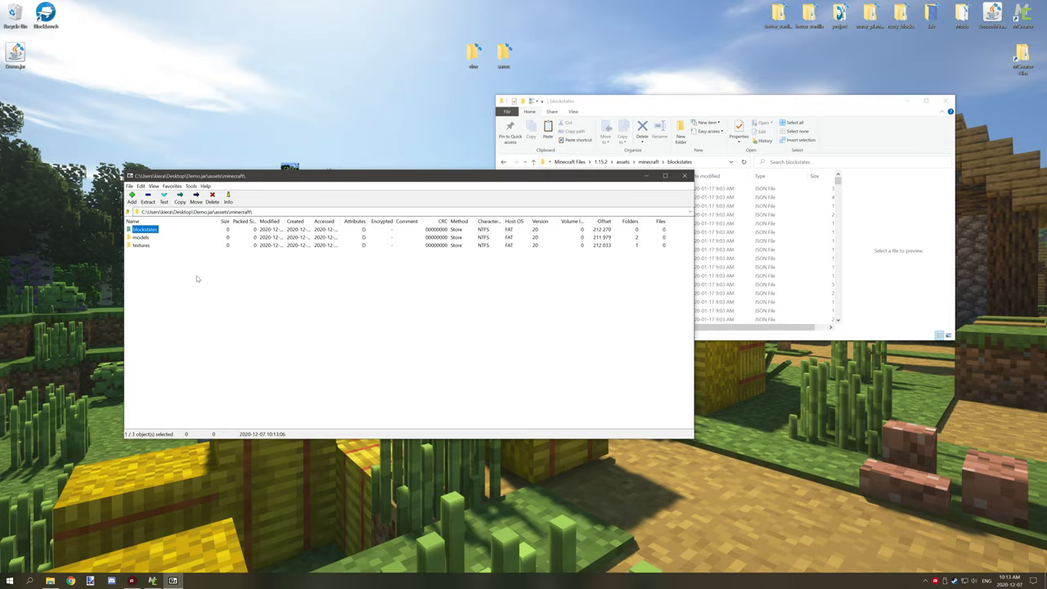